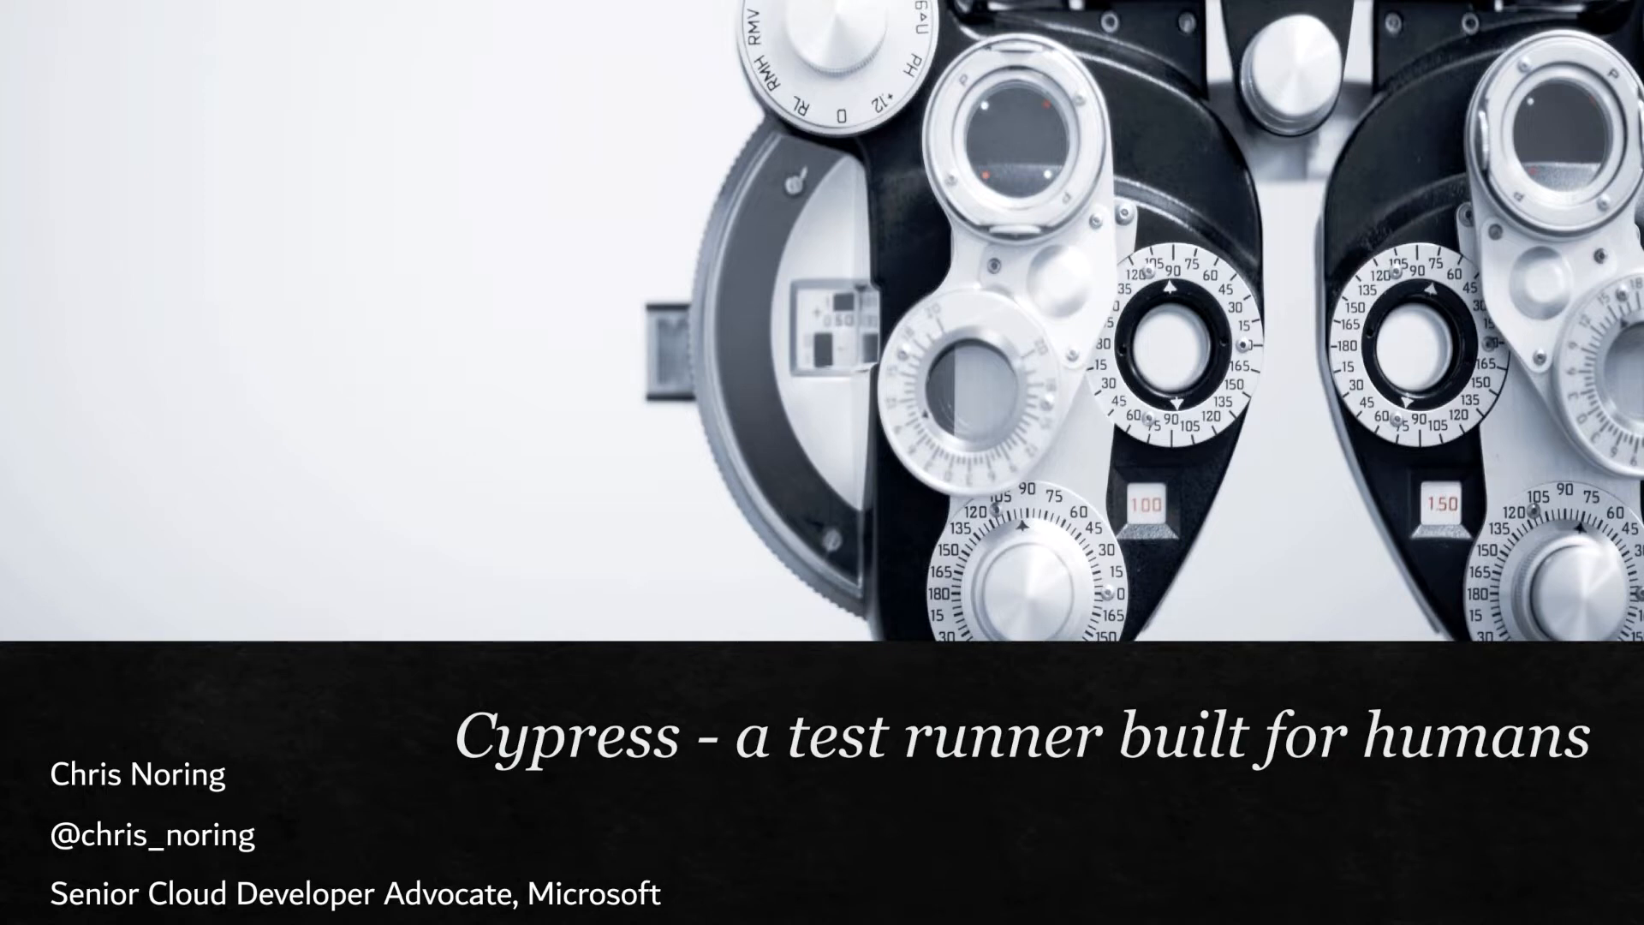
# Step: Advance the deck from the Cypress title slide to the Installing slide
pyautogui.press('Right')
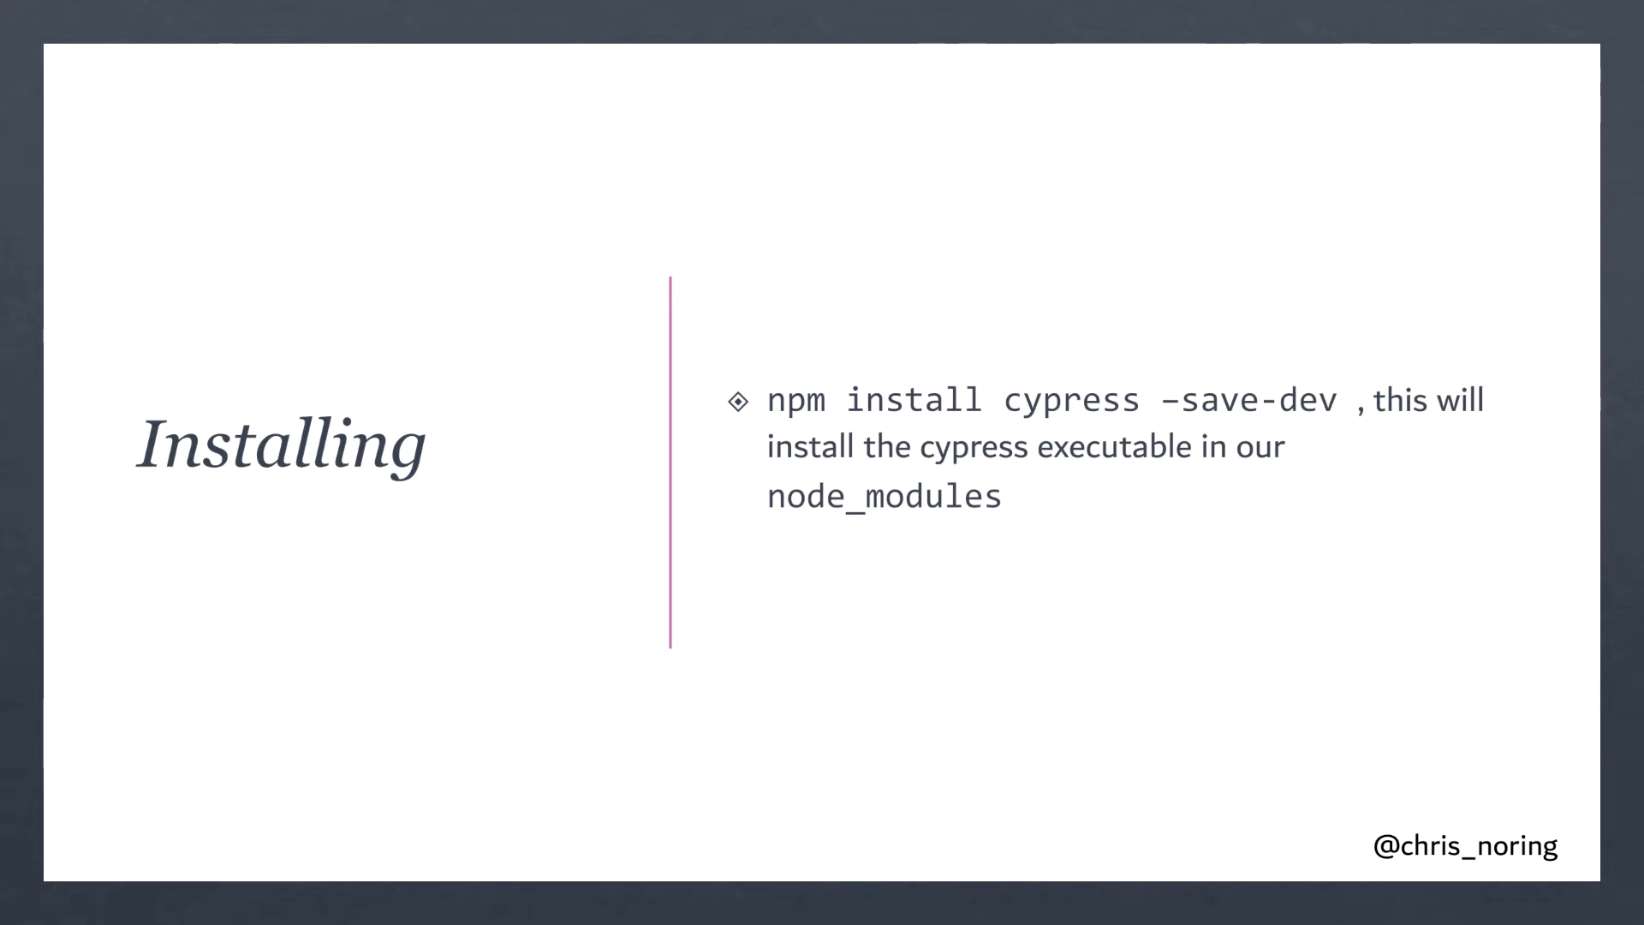
pyautogui.press('Right')
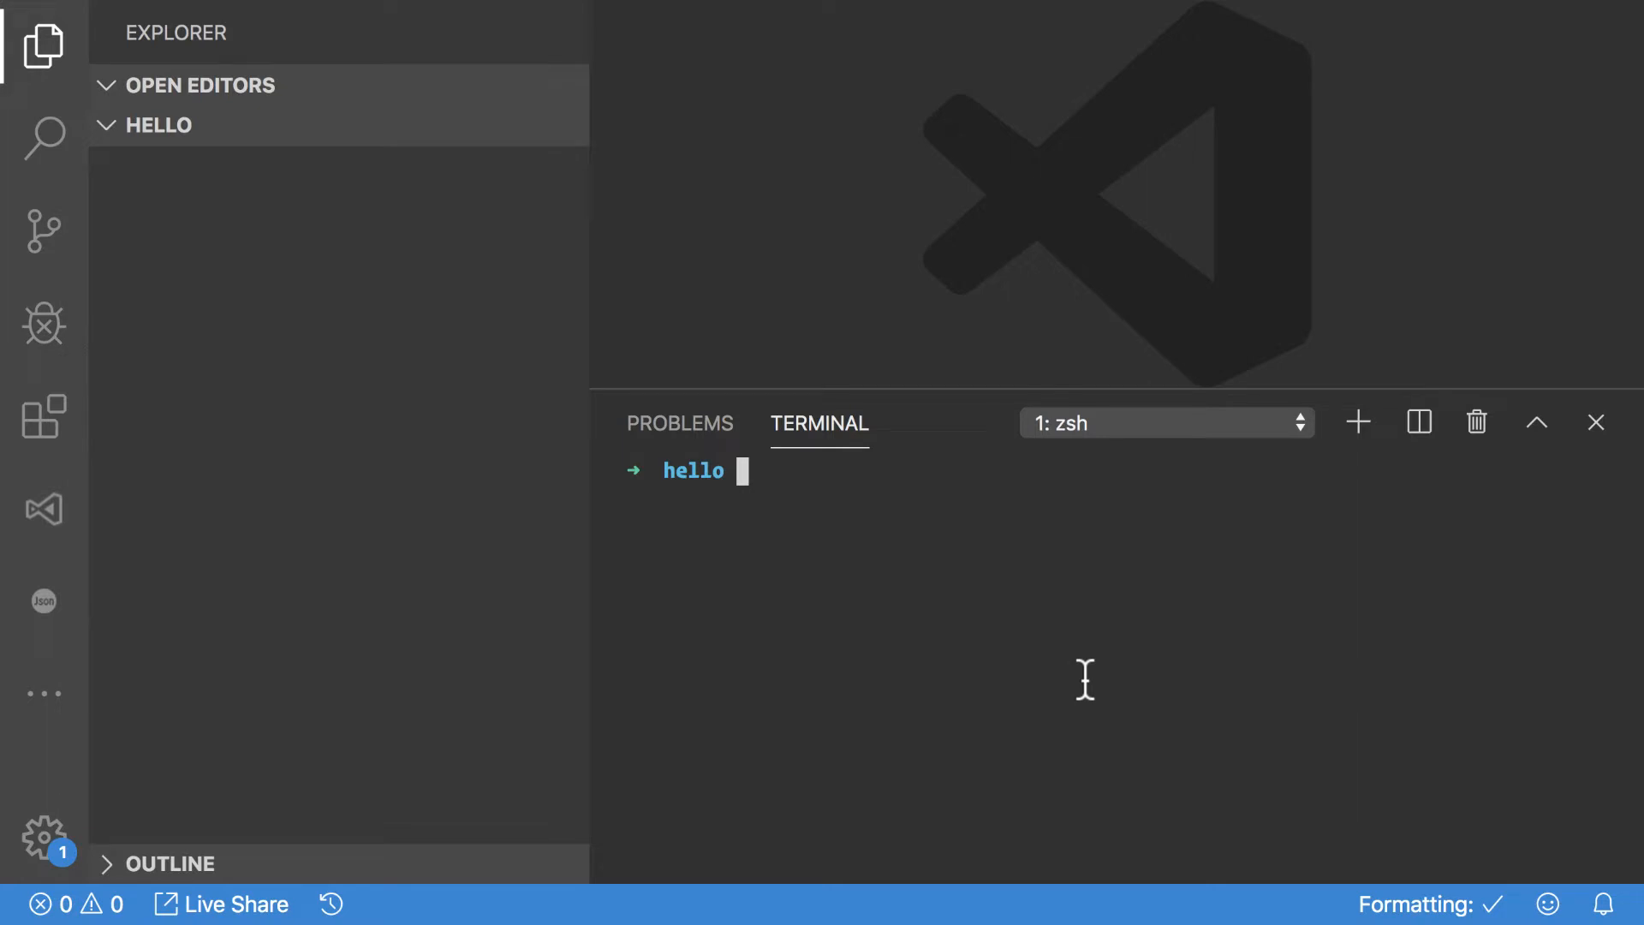
# Step: Initialise the hello project with npm init and install cypress as a dev dependency
pyautogui.write('npm init -y')
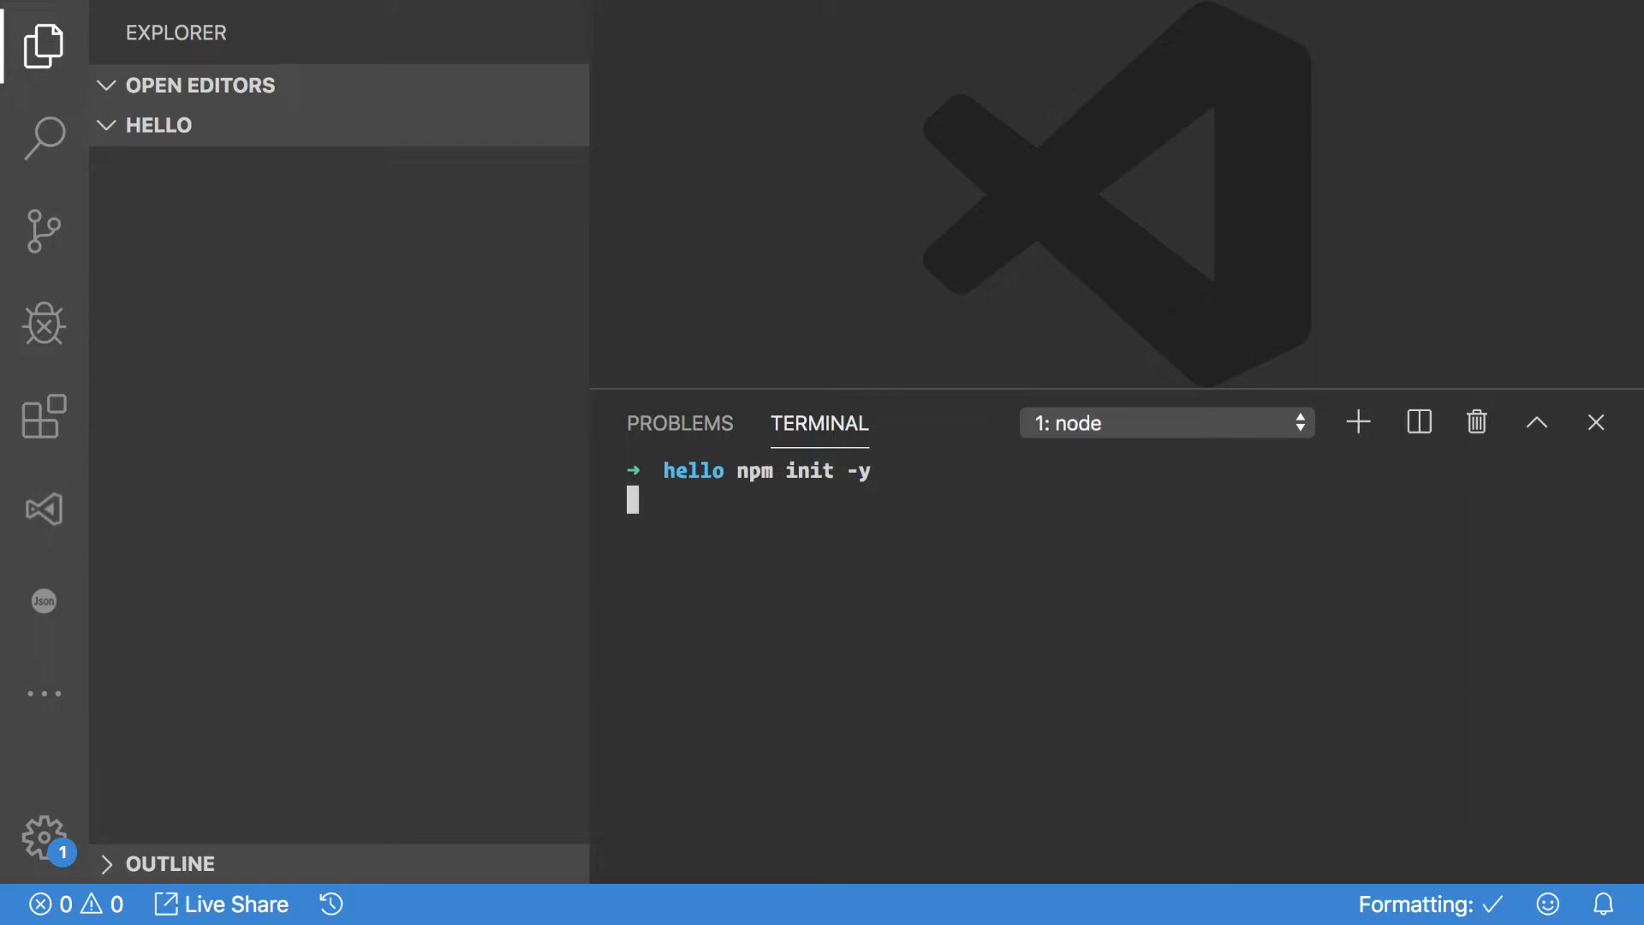
pyautogui.press('enter')
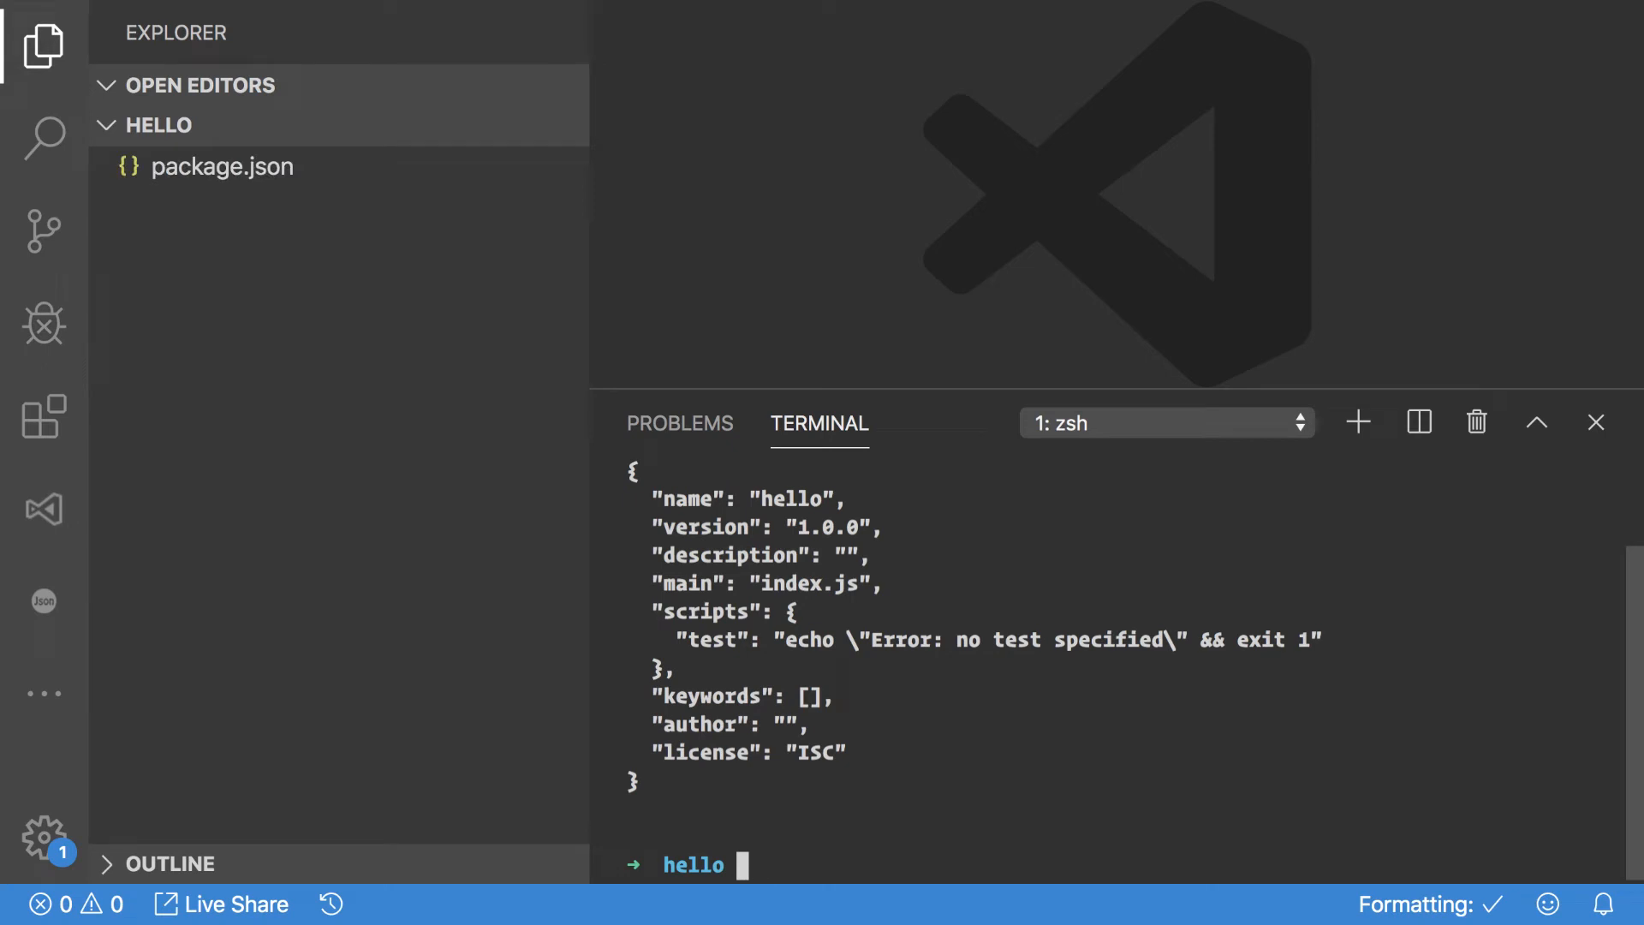
pyautogui.write('npm')
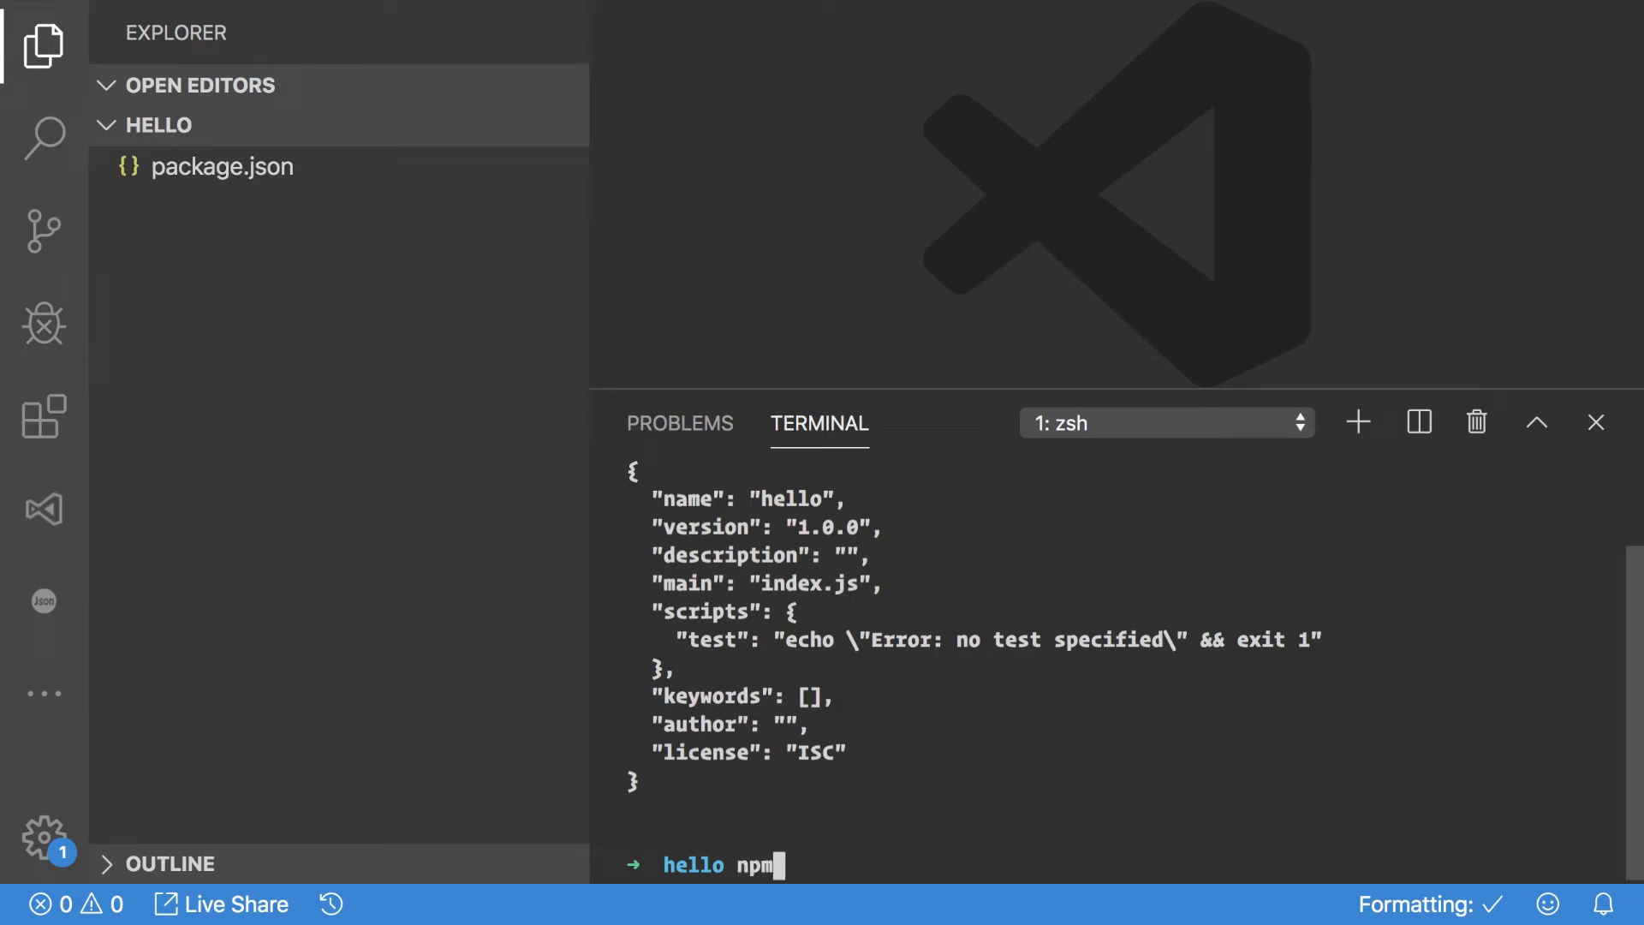
pyautogui.write('install')
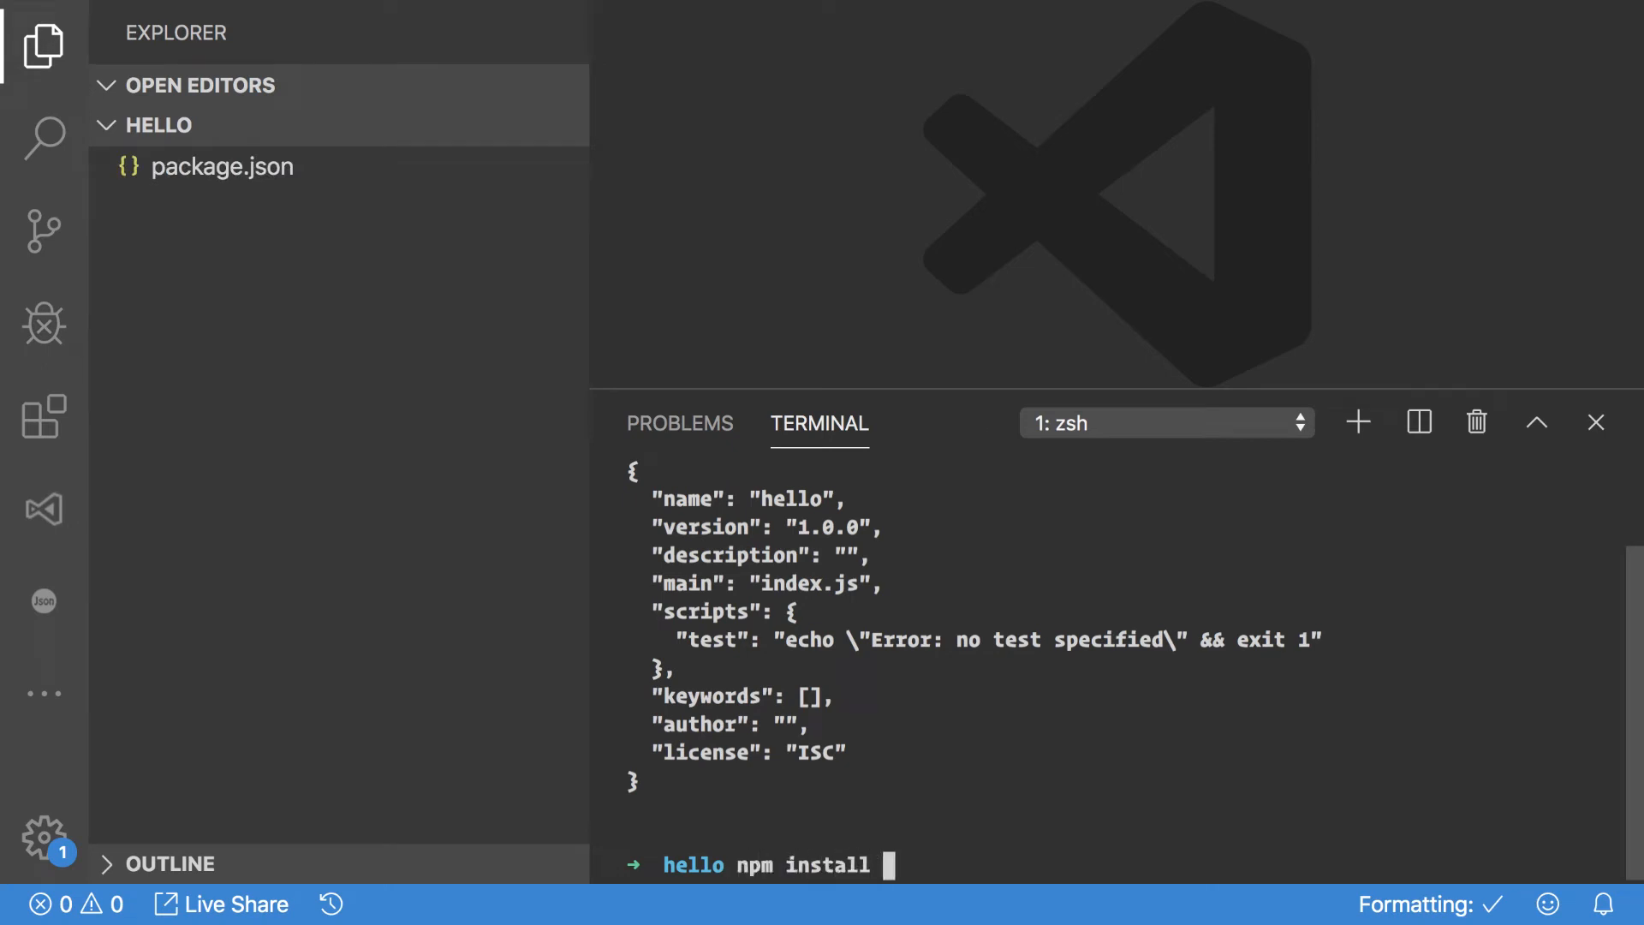
pyautogui.write('cypress --s')
pyautogui.write('npx cypress open')
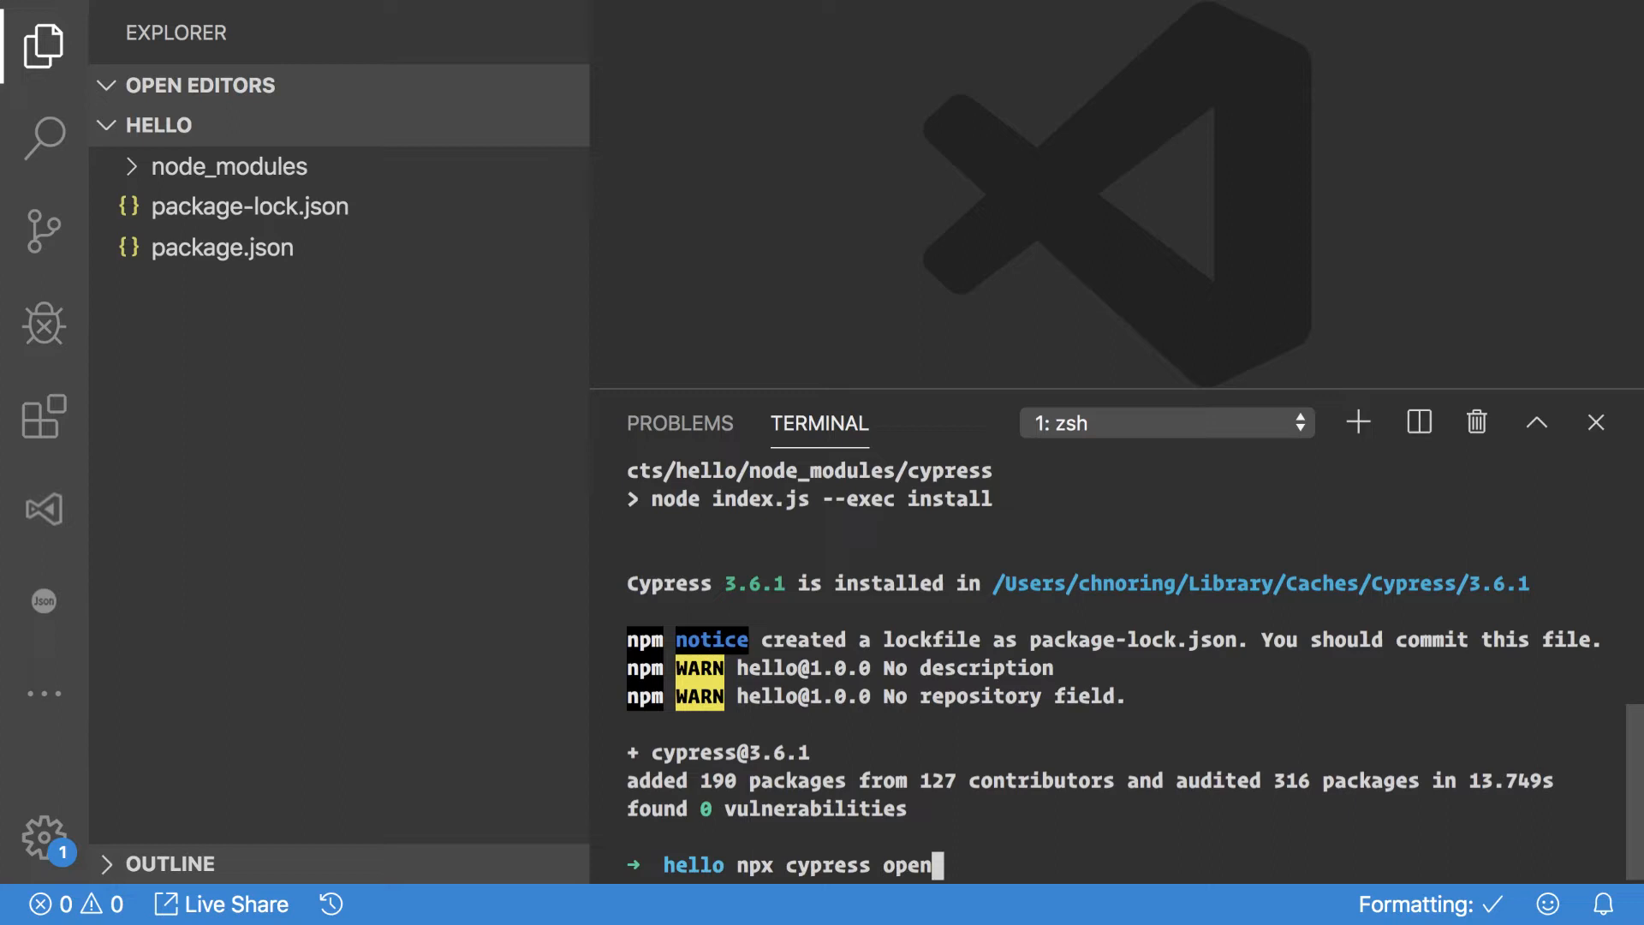
# Step: Launch the Cypress Test Runner for the hello project with npx cypress open
pyautogui.press('enter')
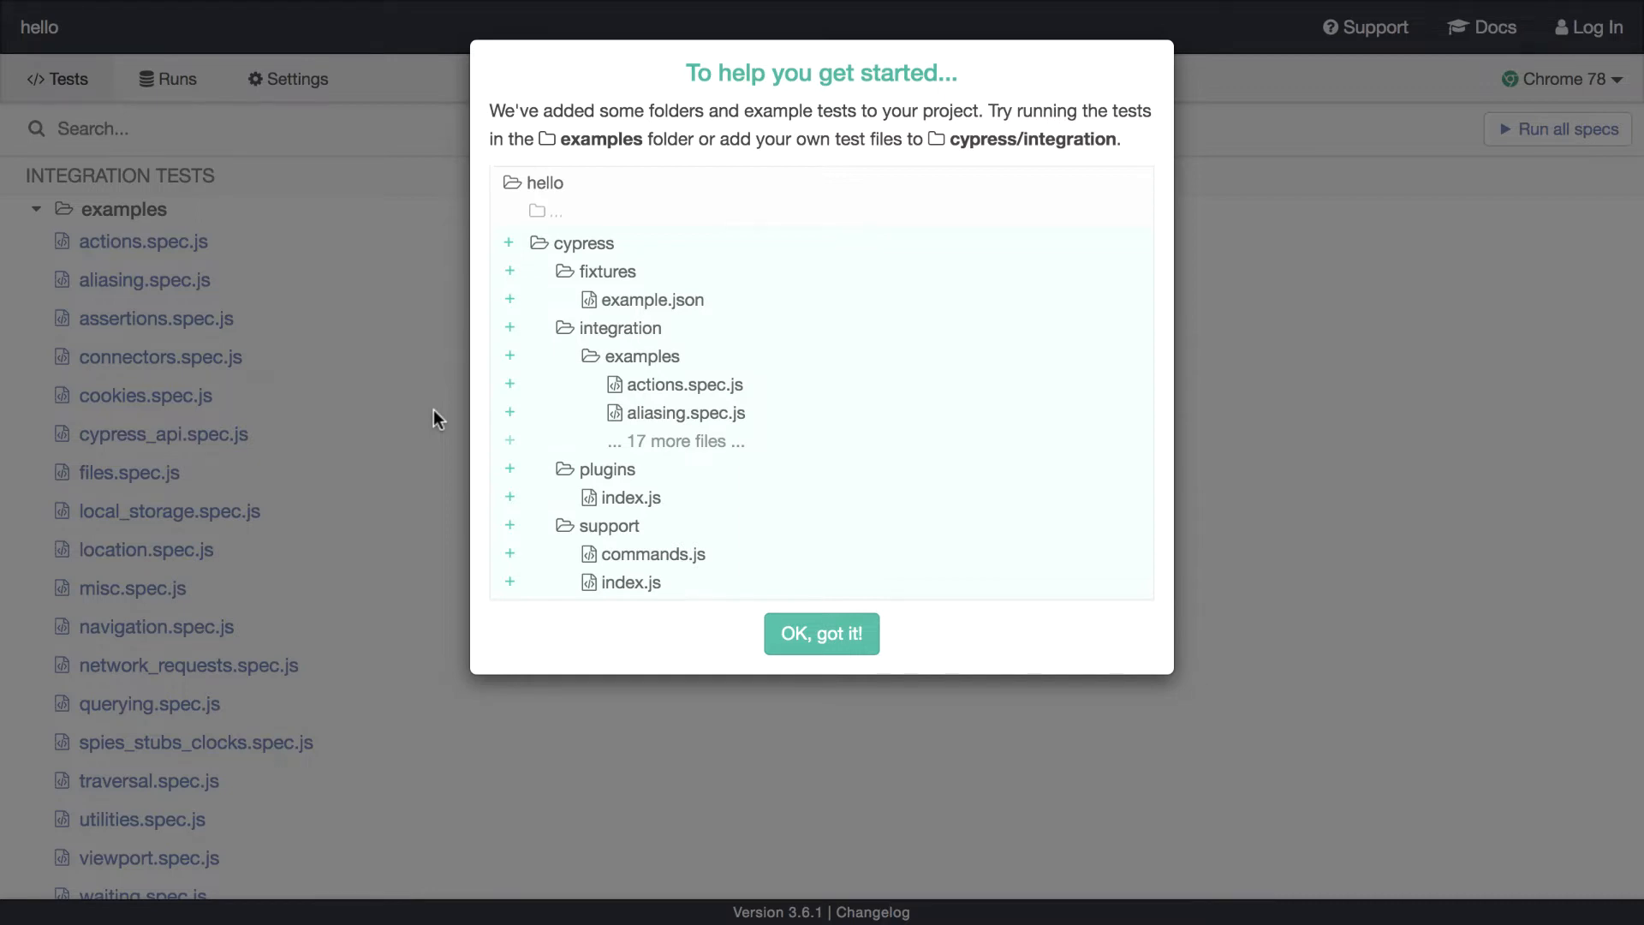
pyautogui.moveTo(475, 346)
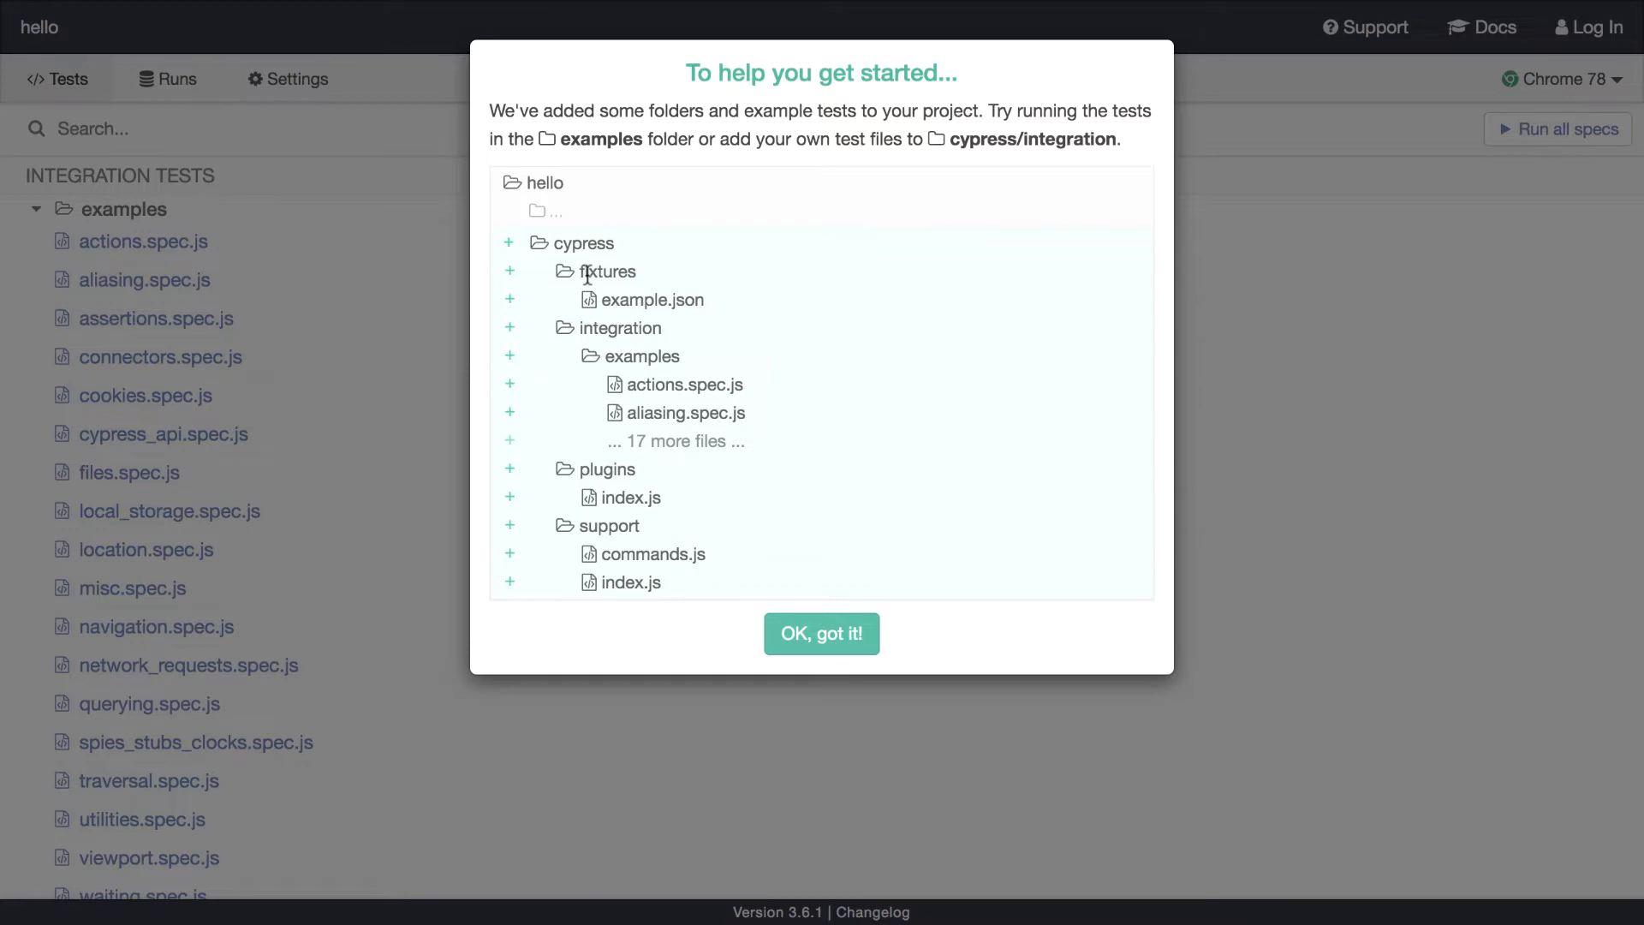
pyautogui.moveTo(592, 401)
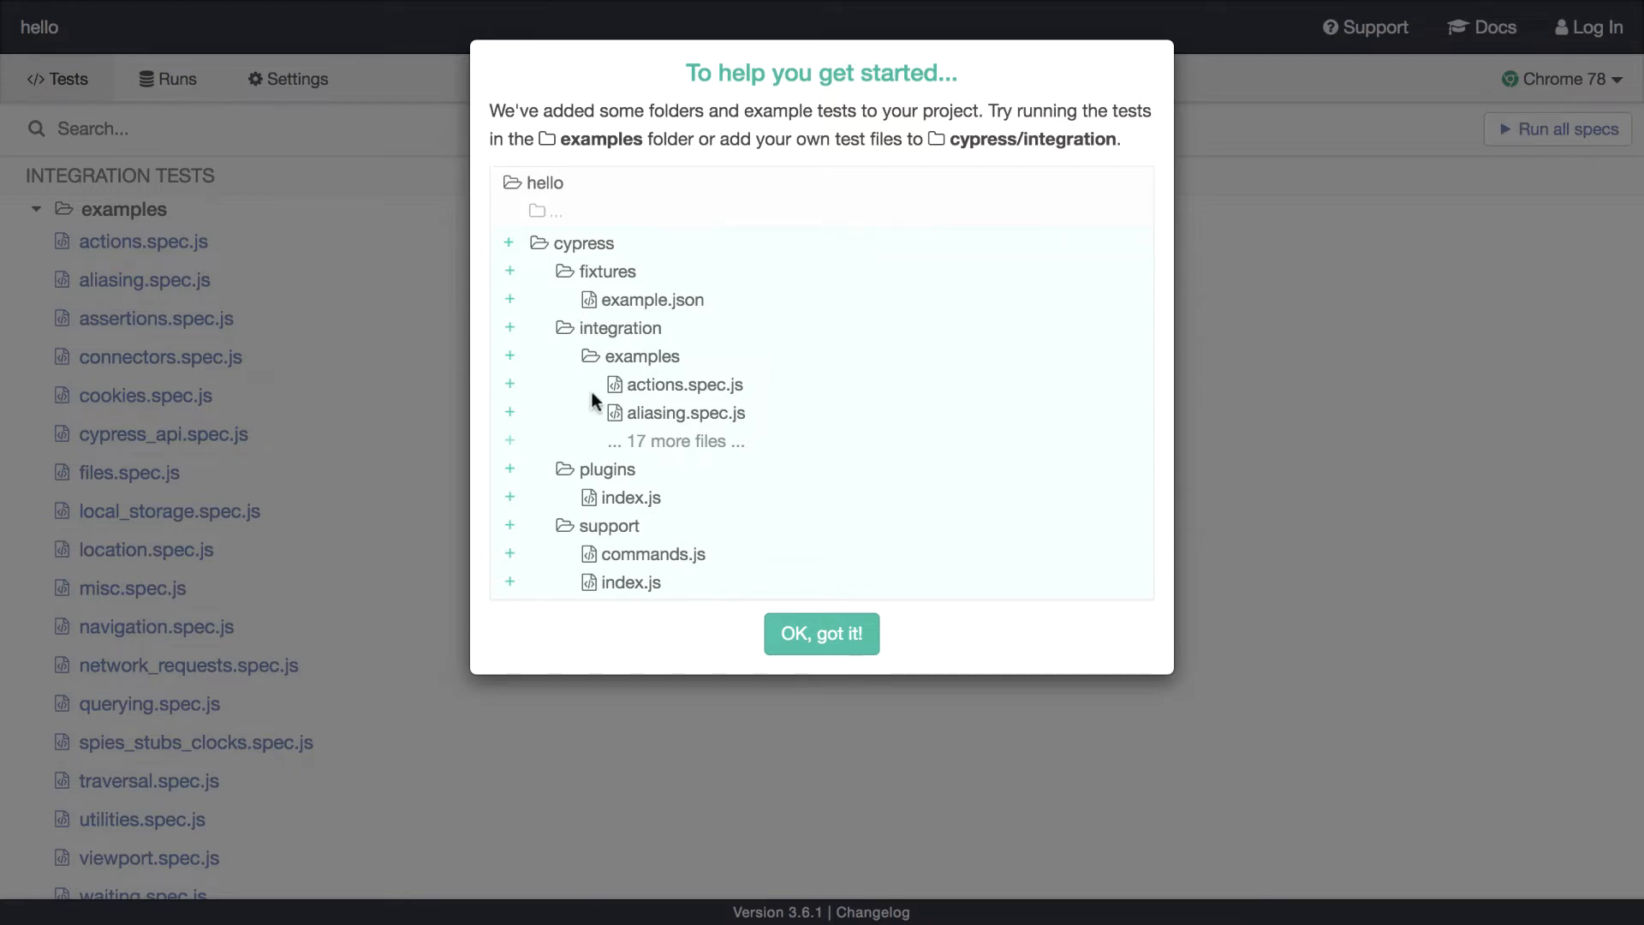
# Step: Dismiss the getting-started notice and start the actions.spec.js example test
pyautogui.click(821, 633)
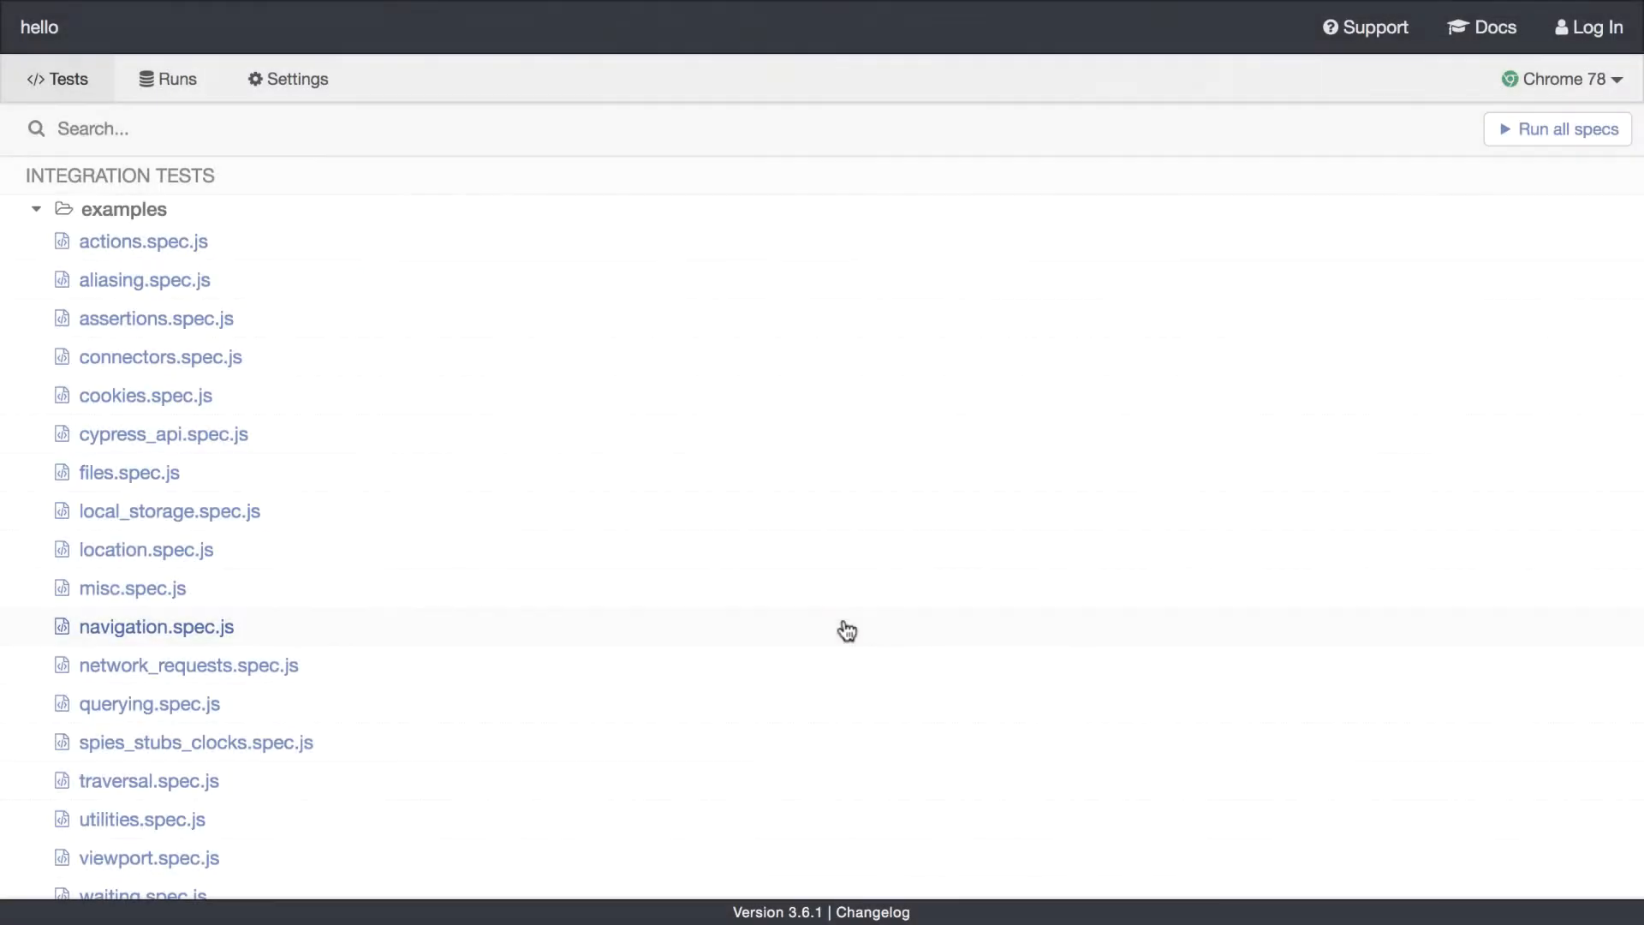
pyautogui.click(34, 209)
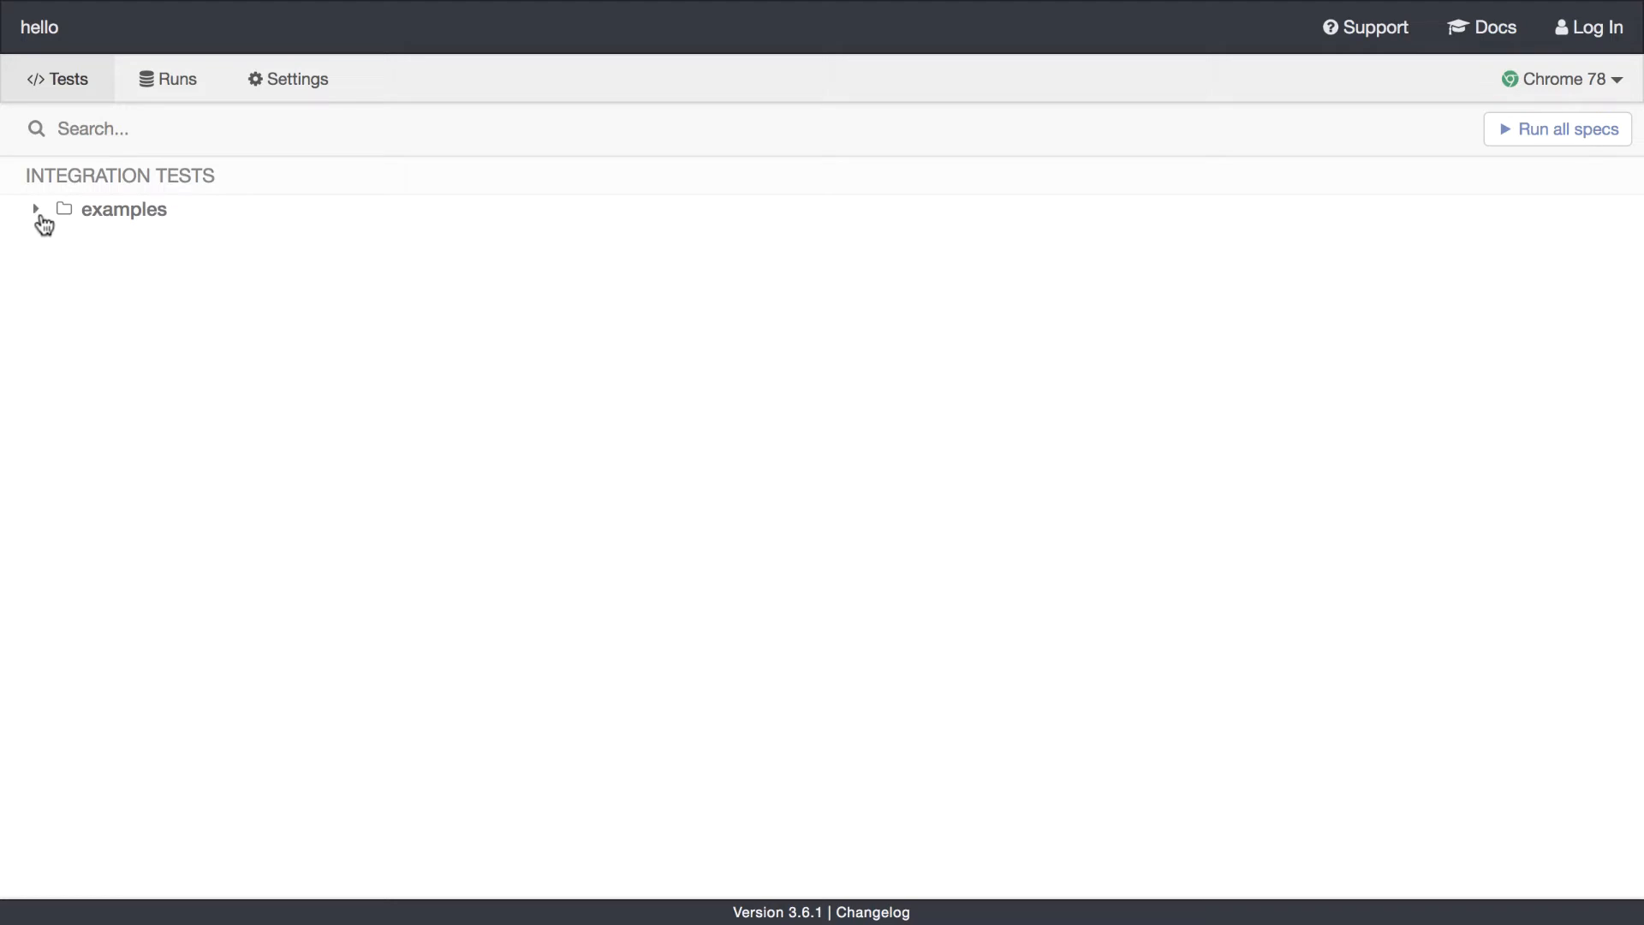
pyautogui.click(119, 209)
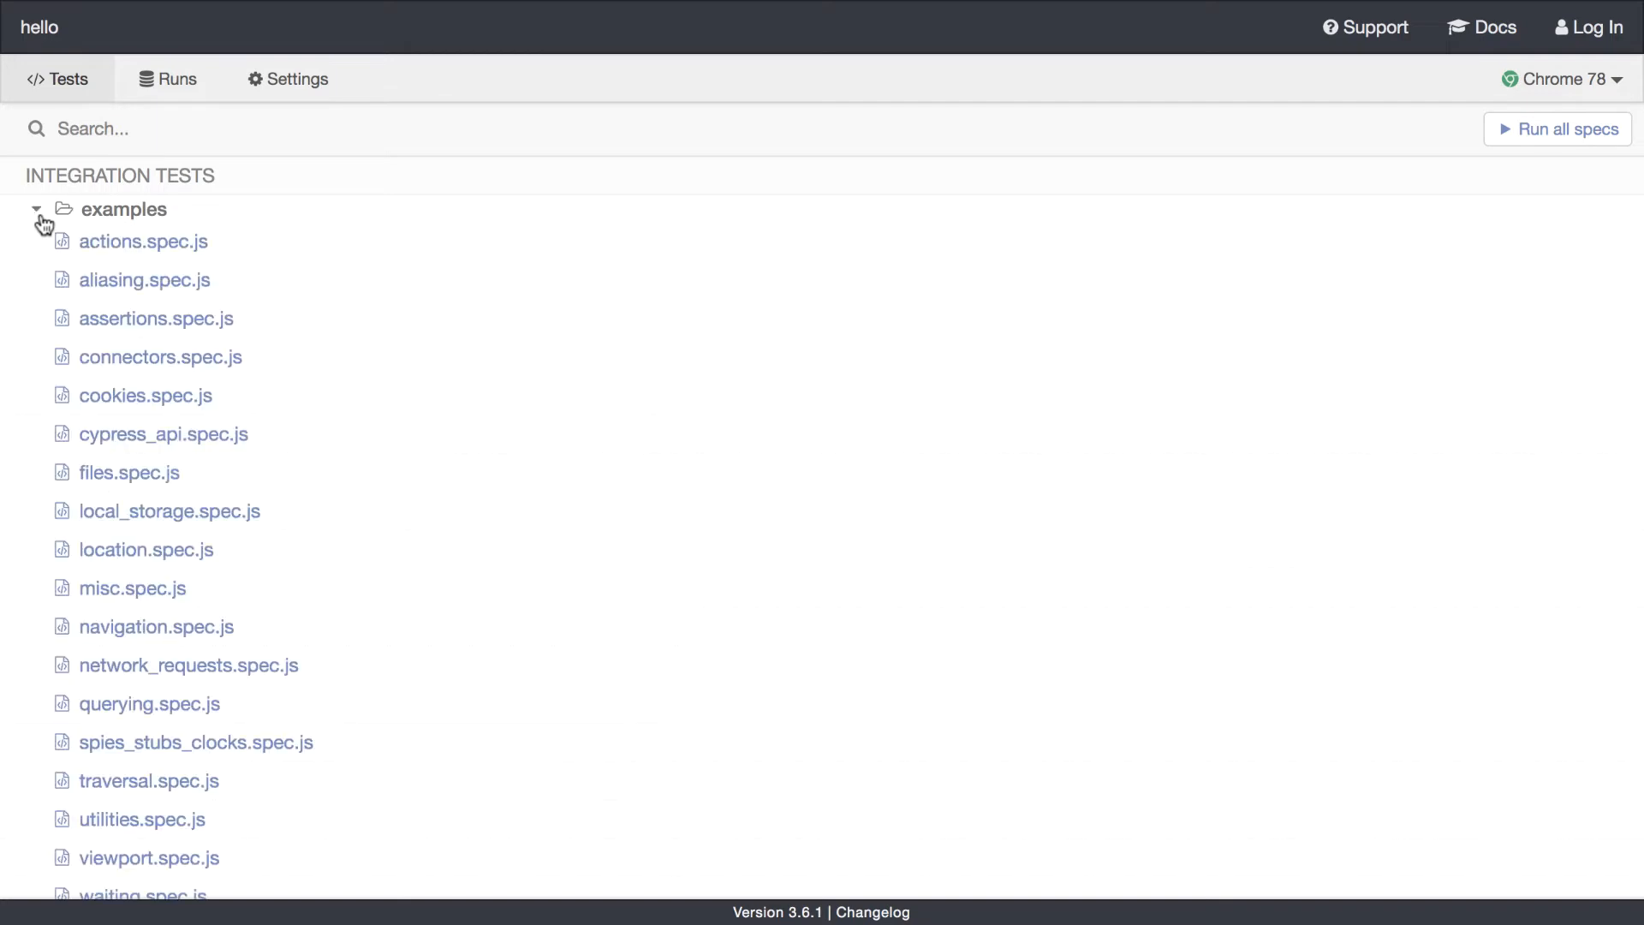
pyautogui.scroll(-3)
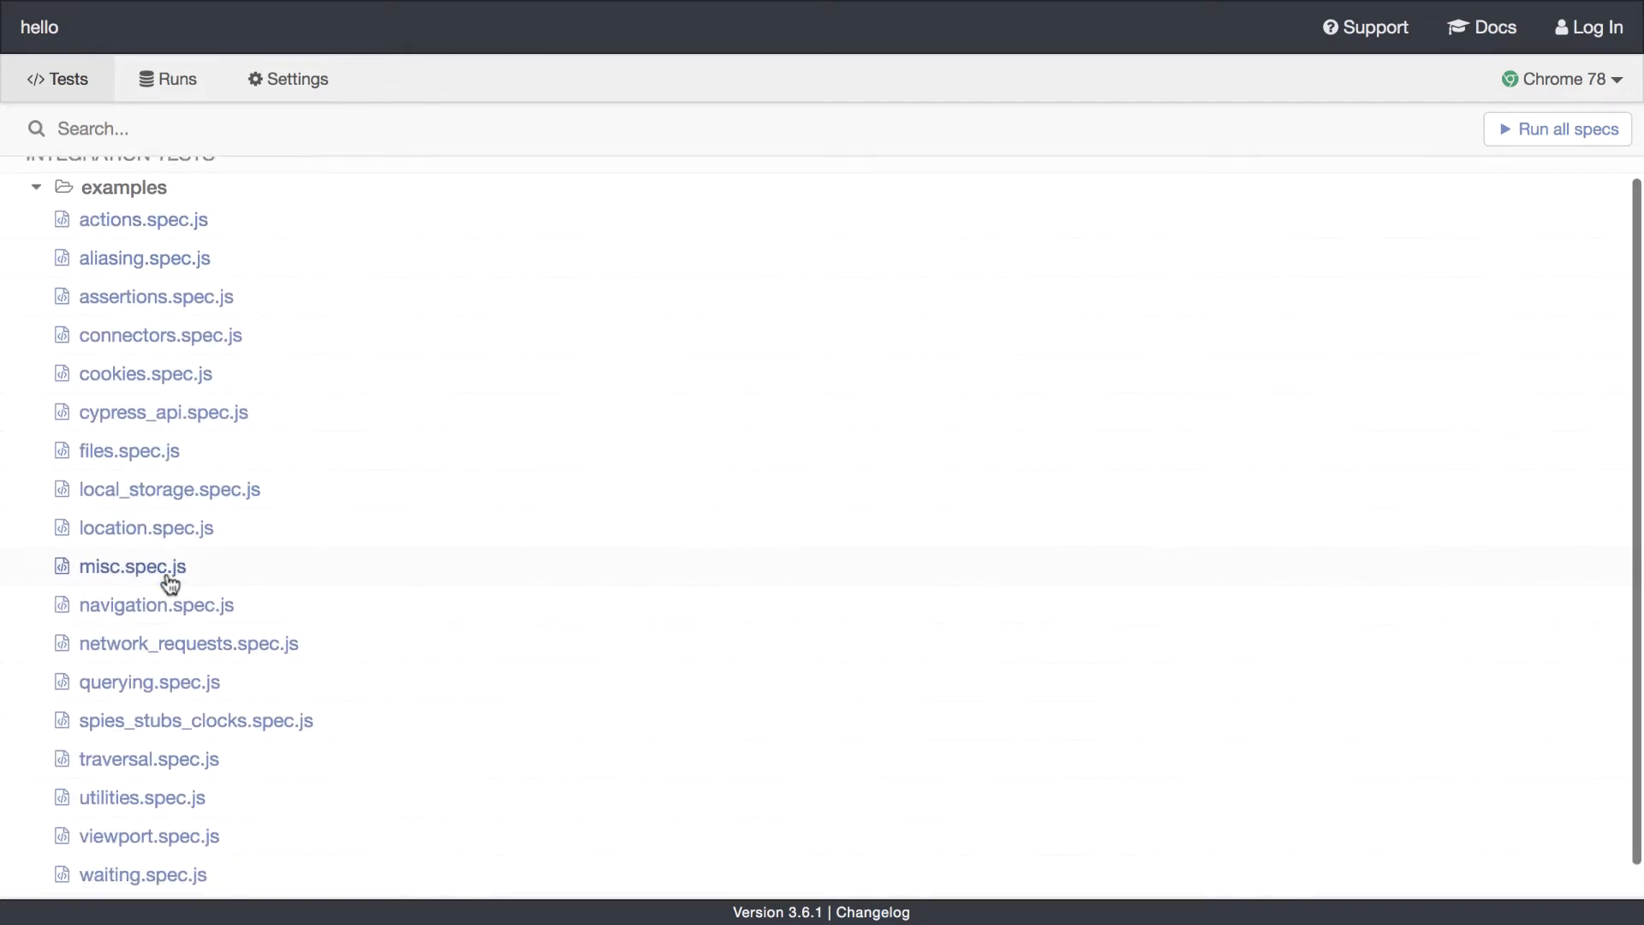
pyautogui.click(144, 221)
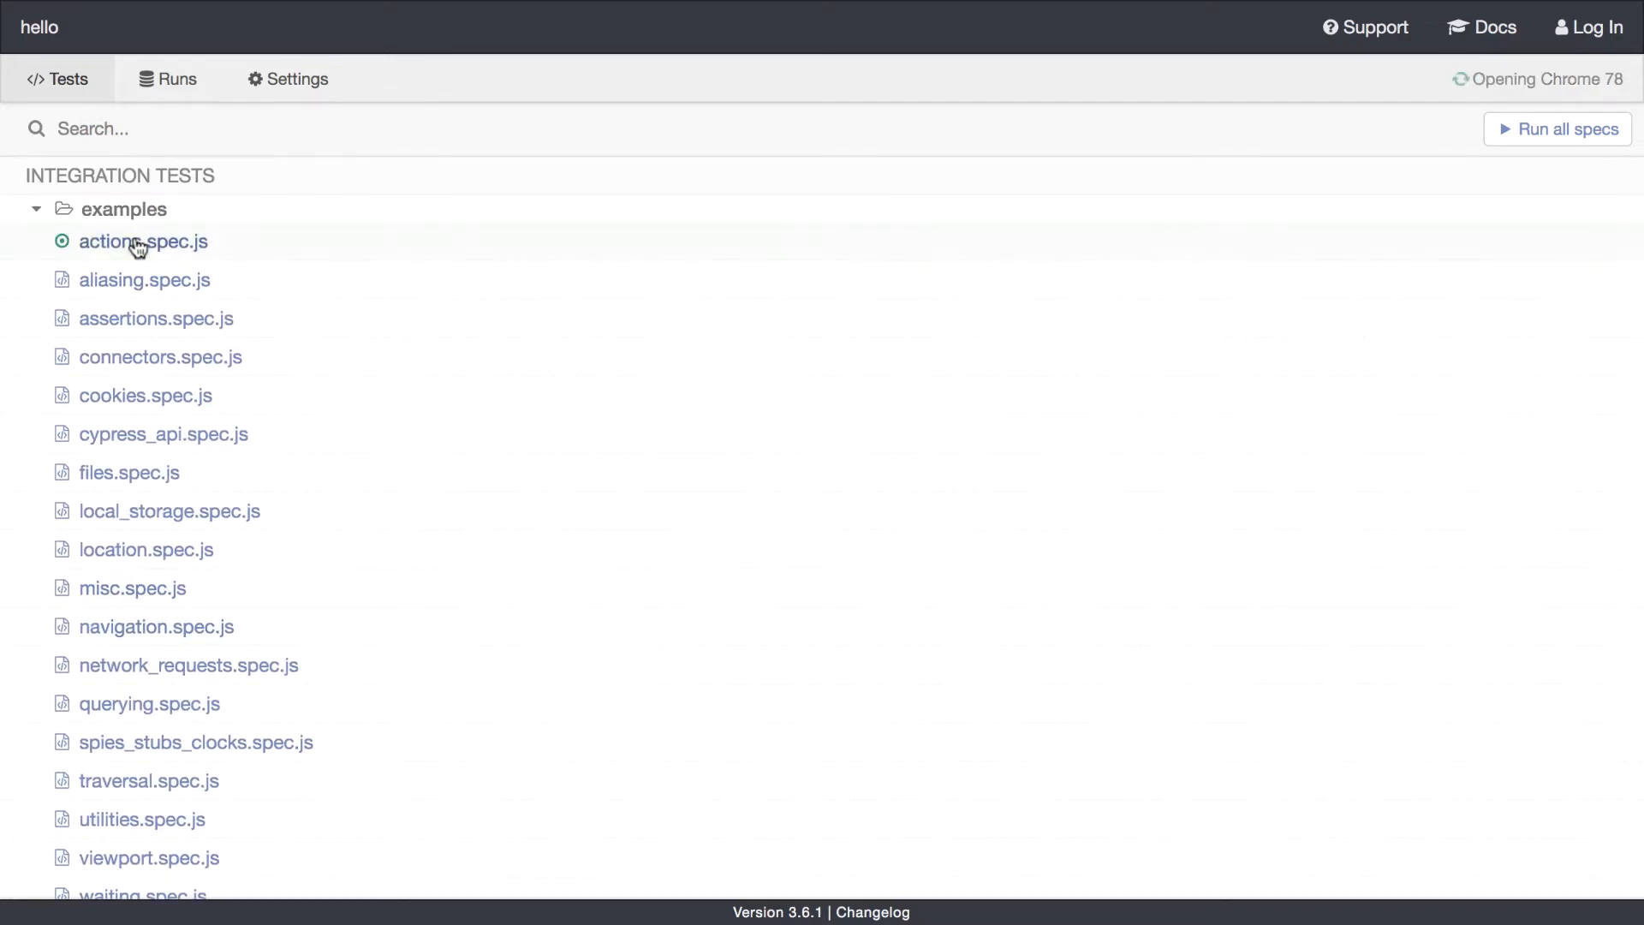
# Step: Run actions.spec.js in Chrome until all 14 tests pass
pyautogui.click(144, 241)
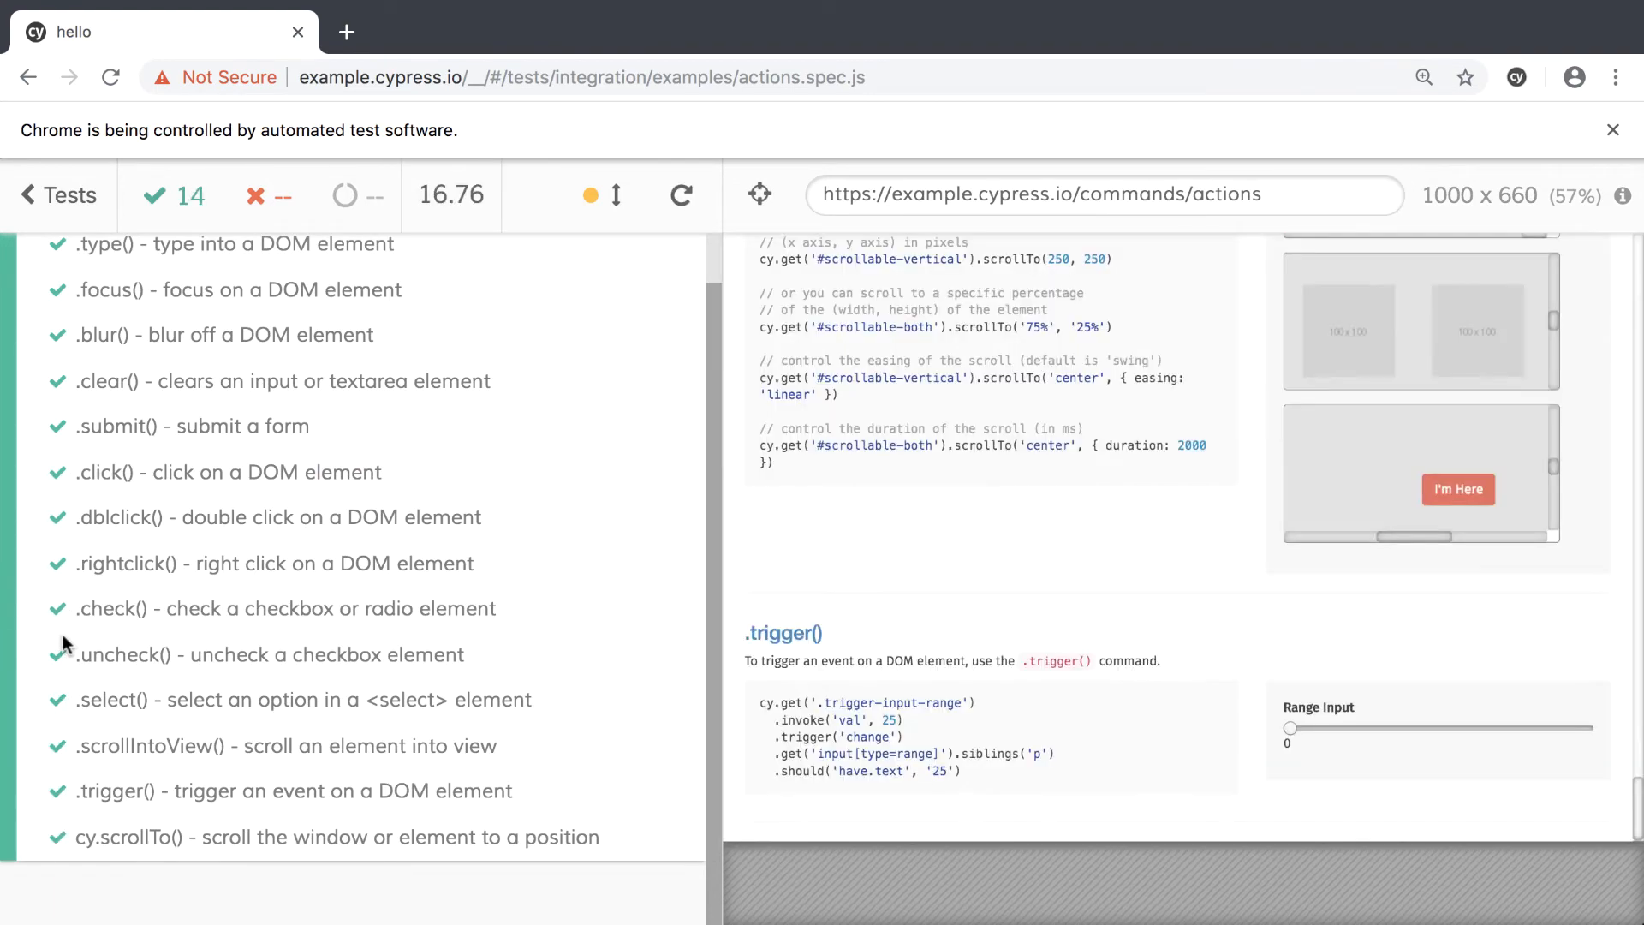
pyautogui.moveTo(448, 652)
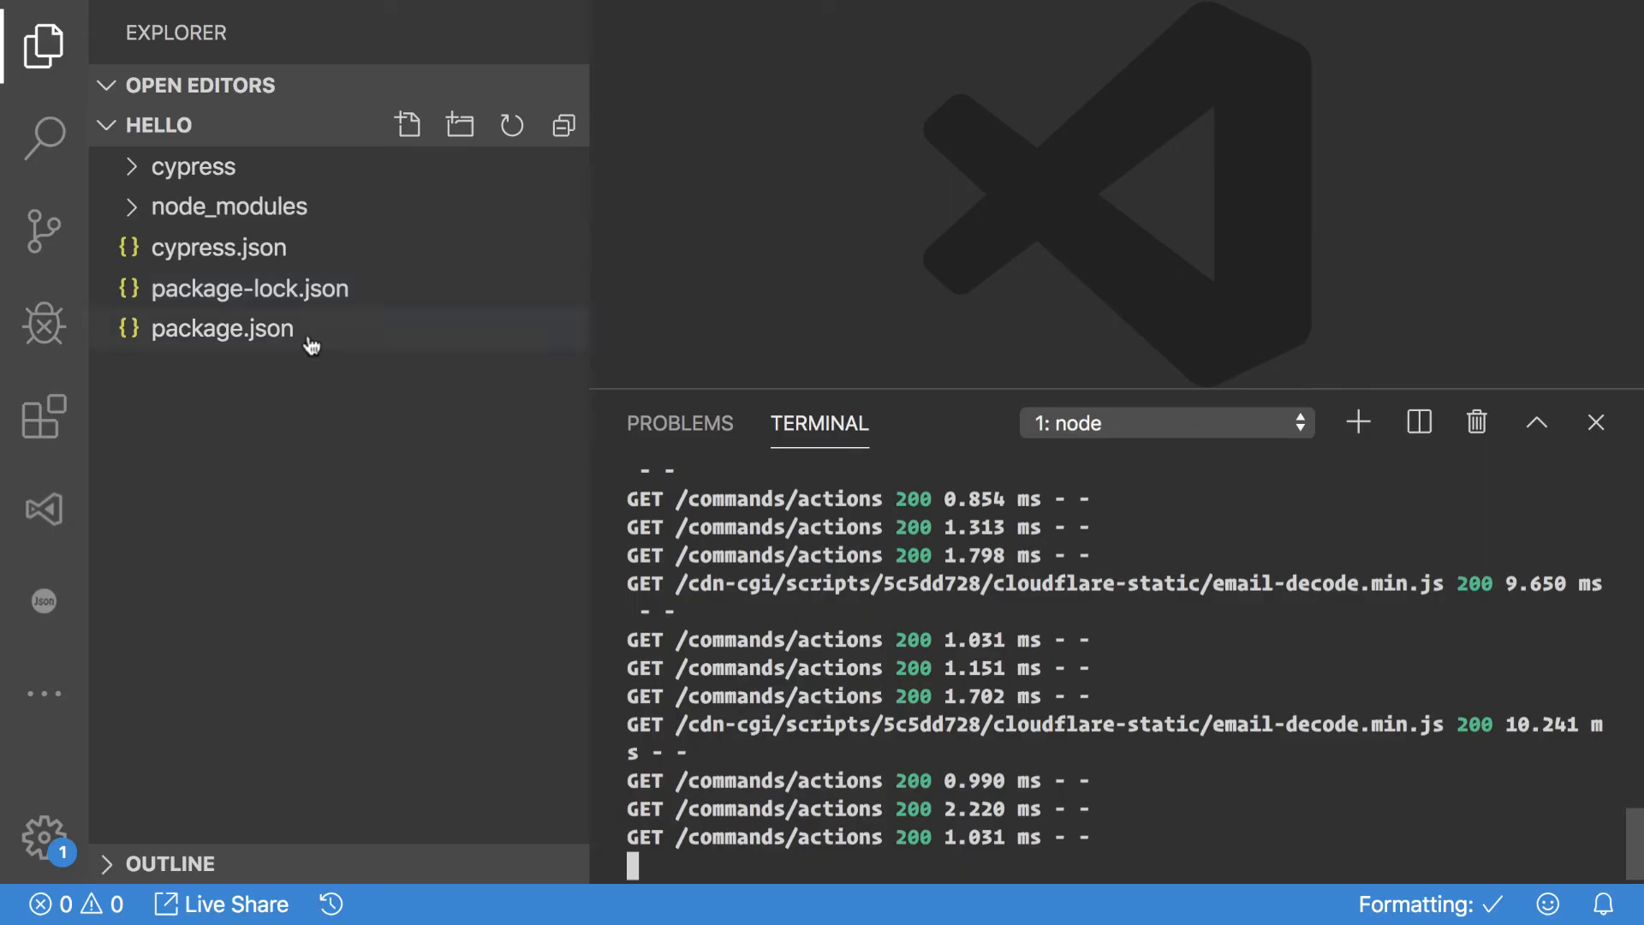
# Step: Expand cypress/integration/examples in the Explorer and select the integration folder
pyautogui.click(192, 166)
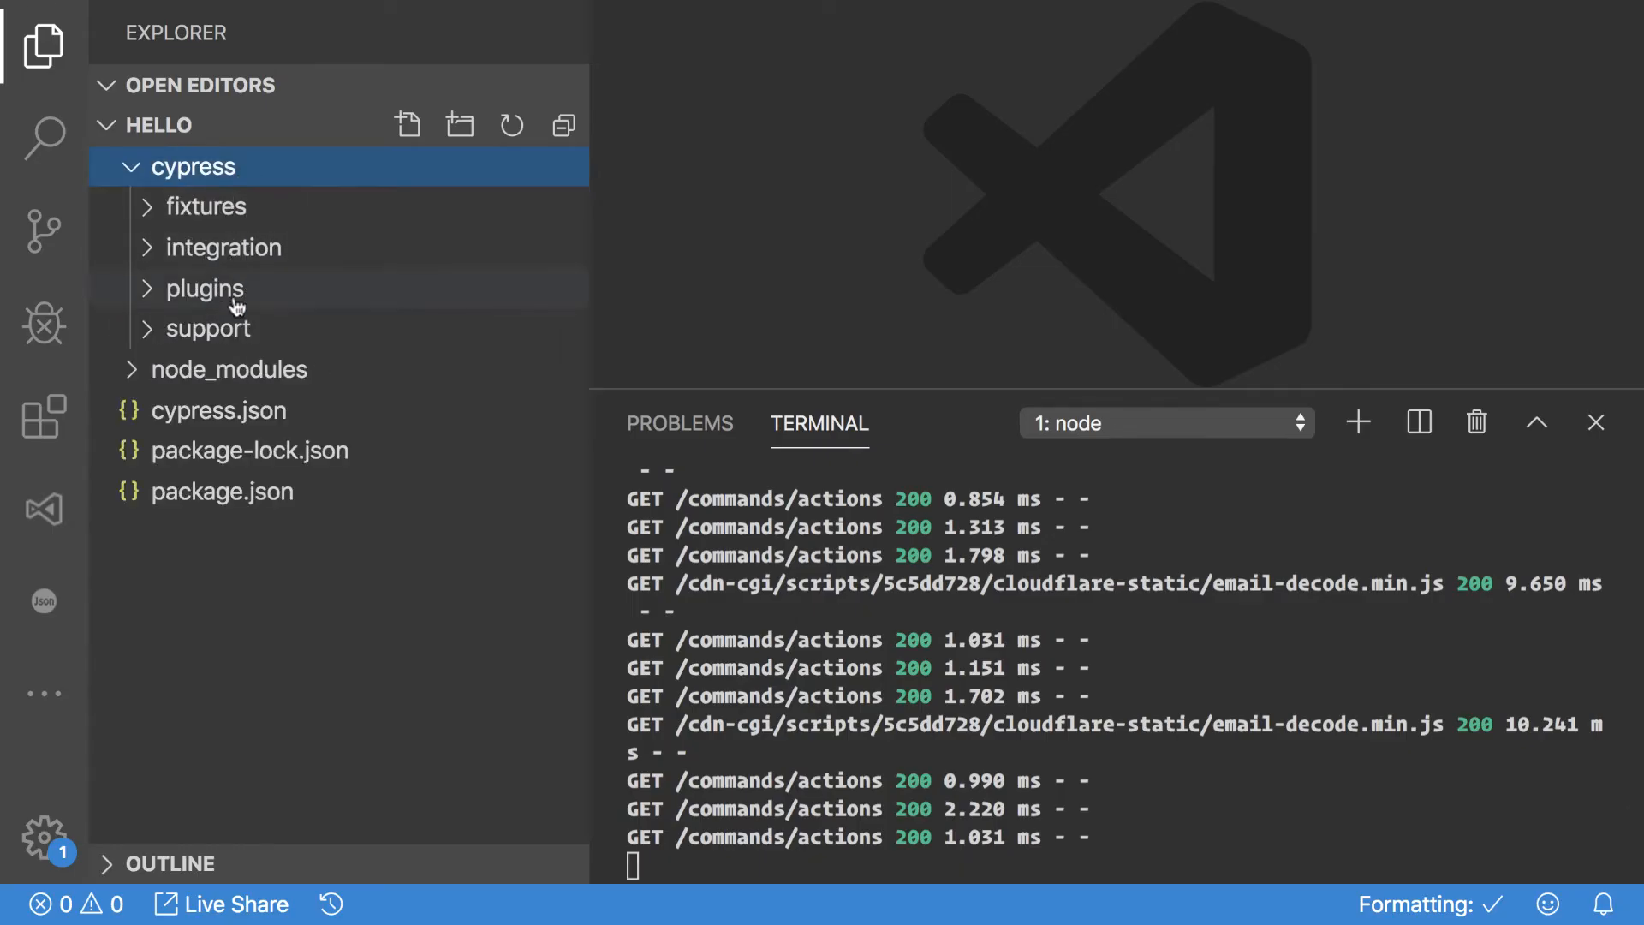
pyautogui.moveTo(223, 246)
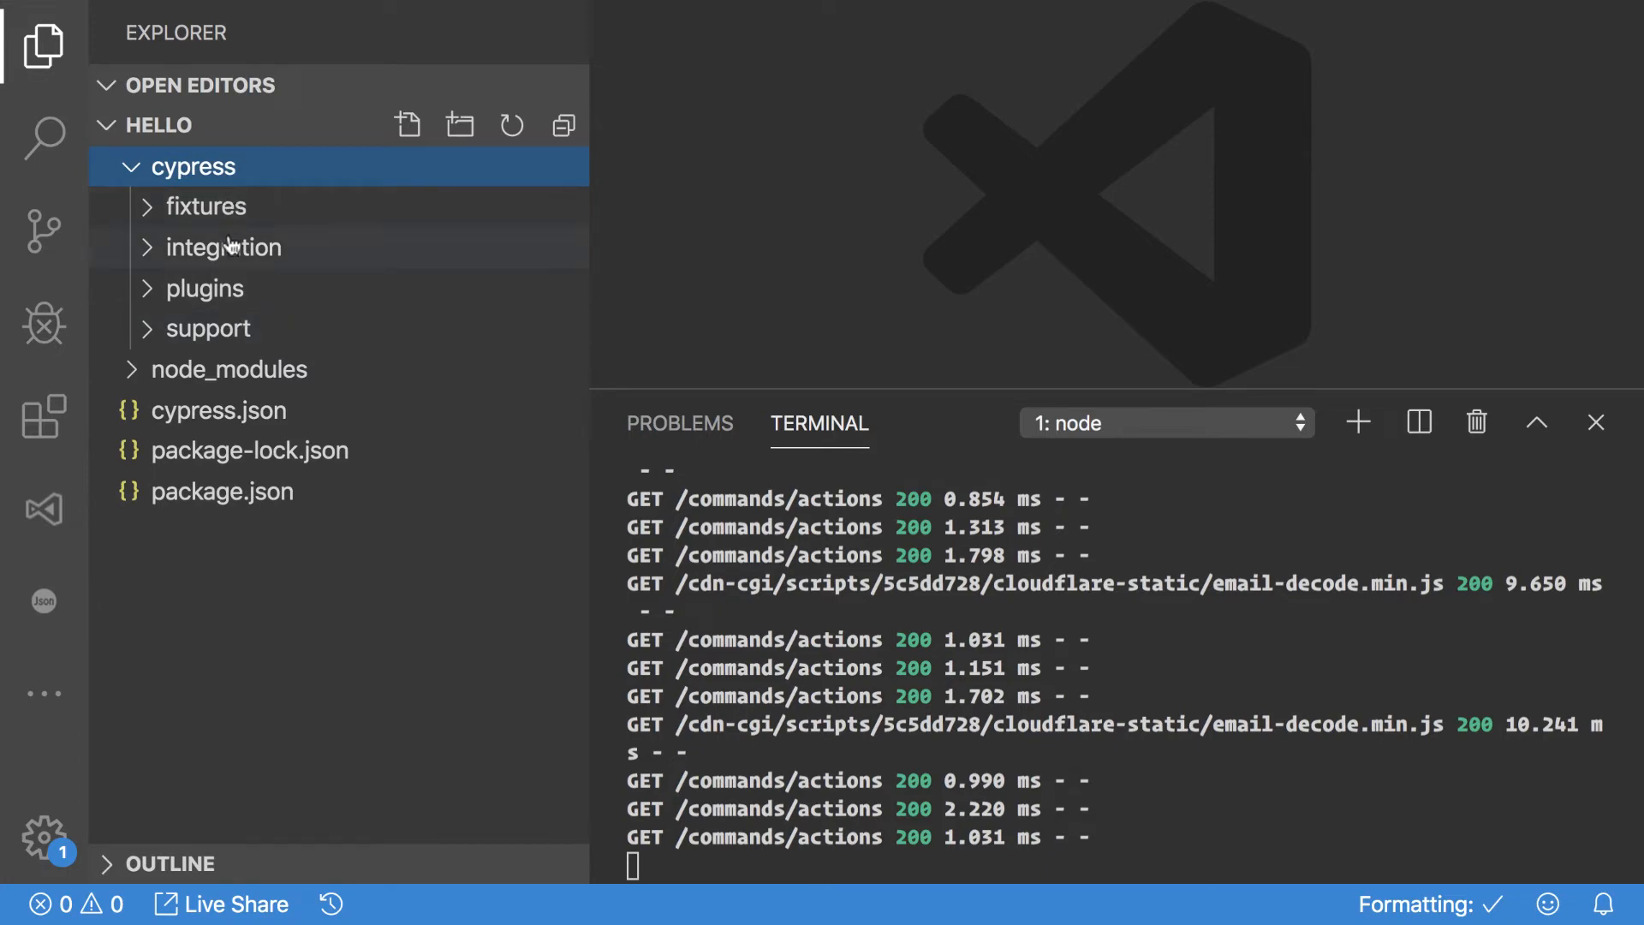
pyautogui.moveTo(222, 247)
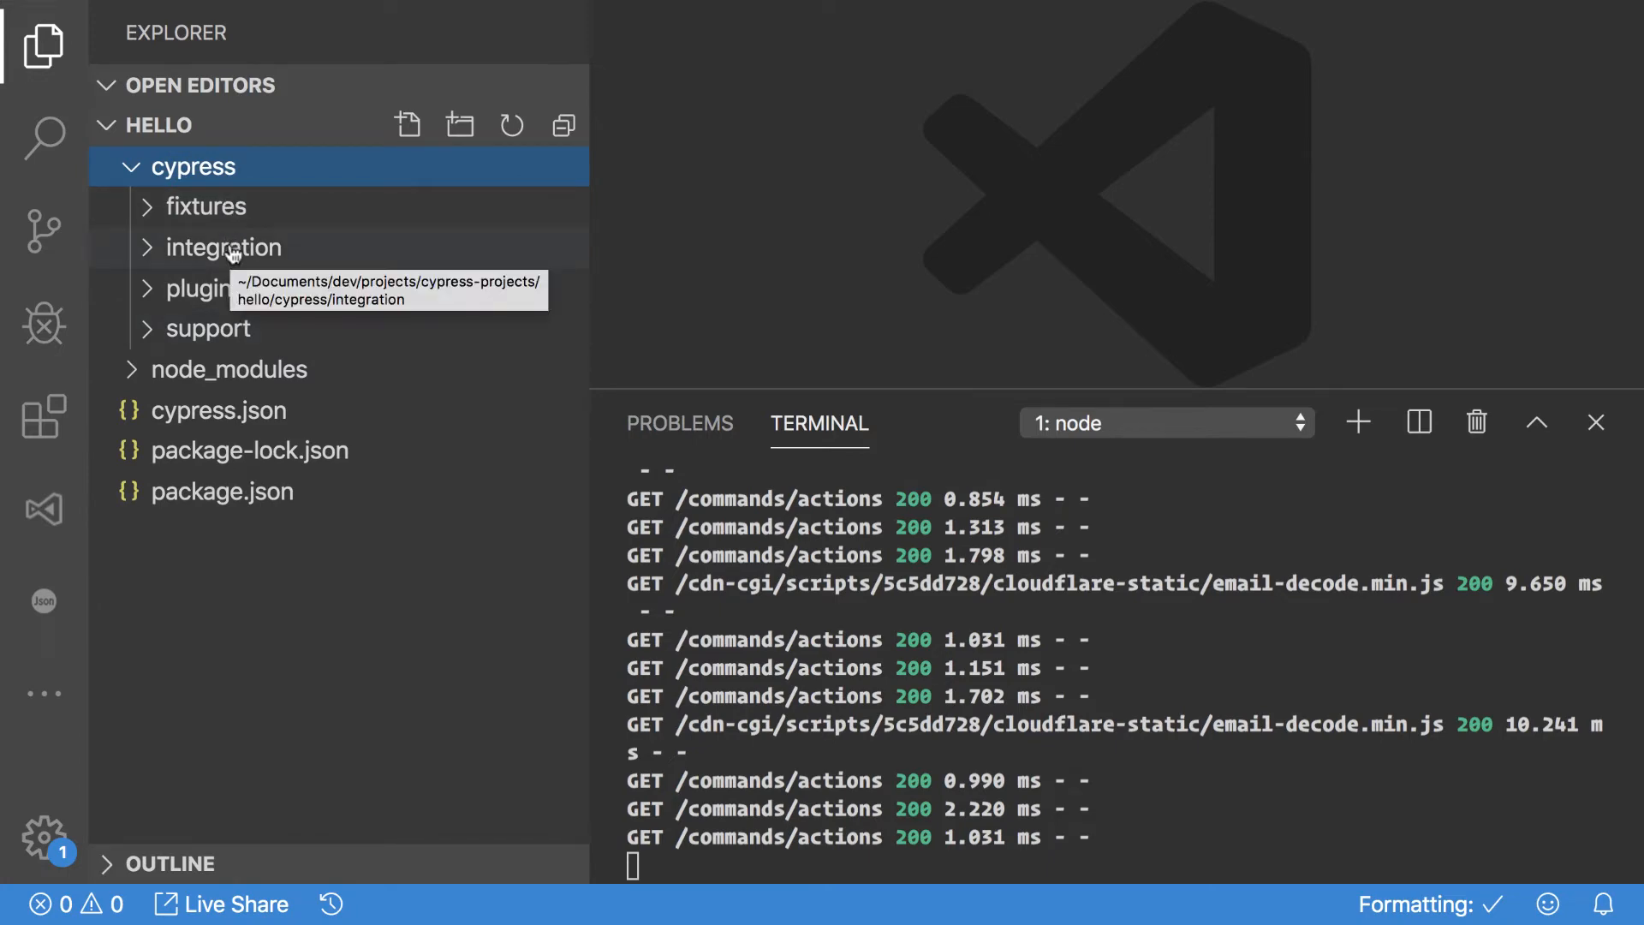
pyautogui.click(223, 247)
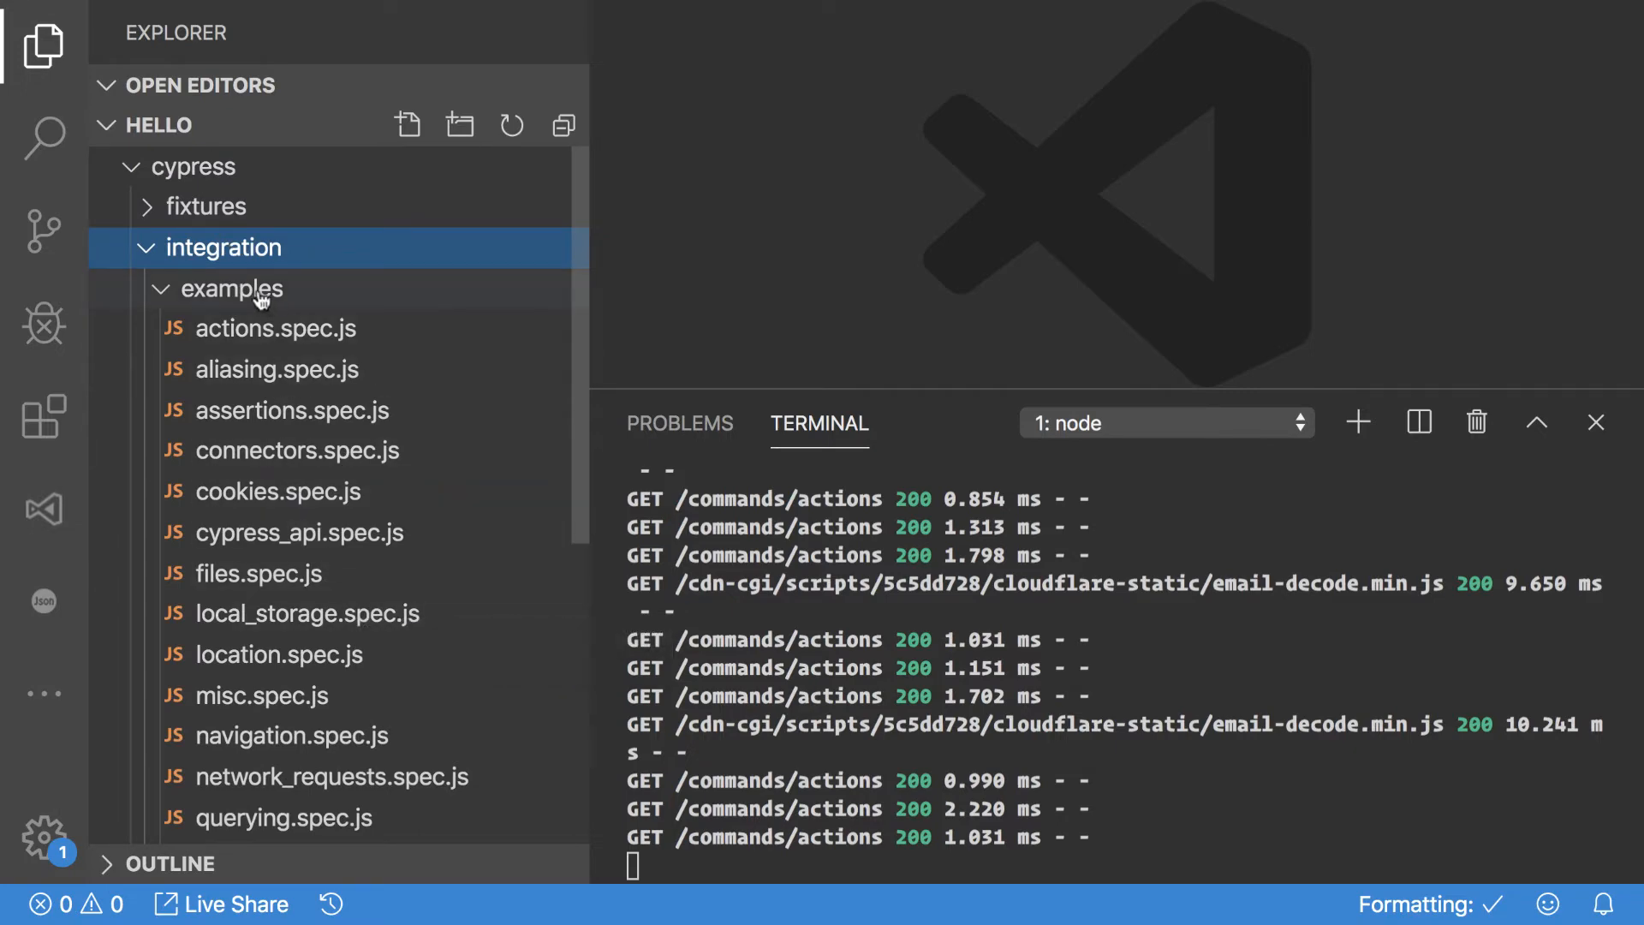
pyautogui.moveTo(235, 287)
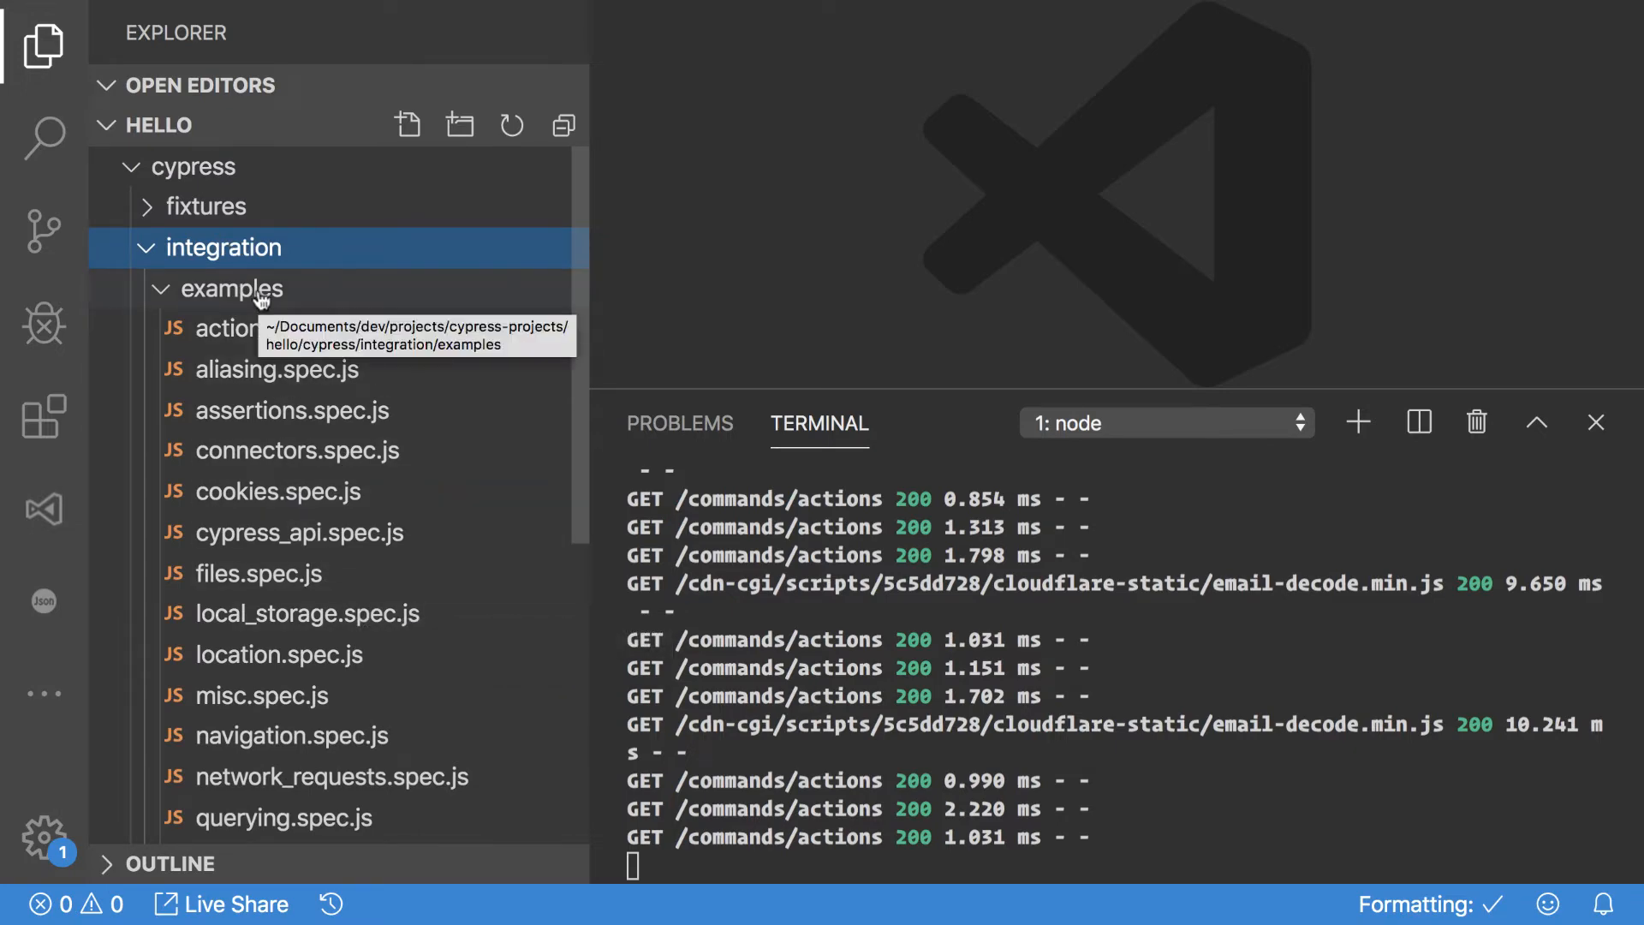
pyautogui.click(234, 290)
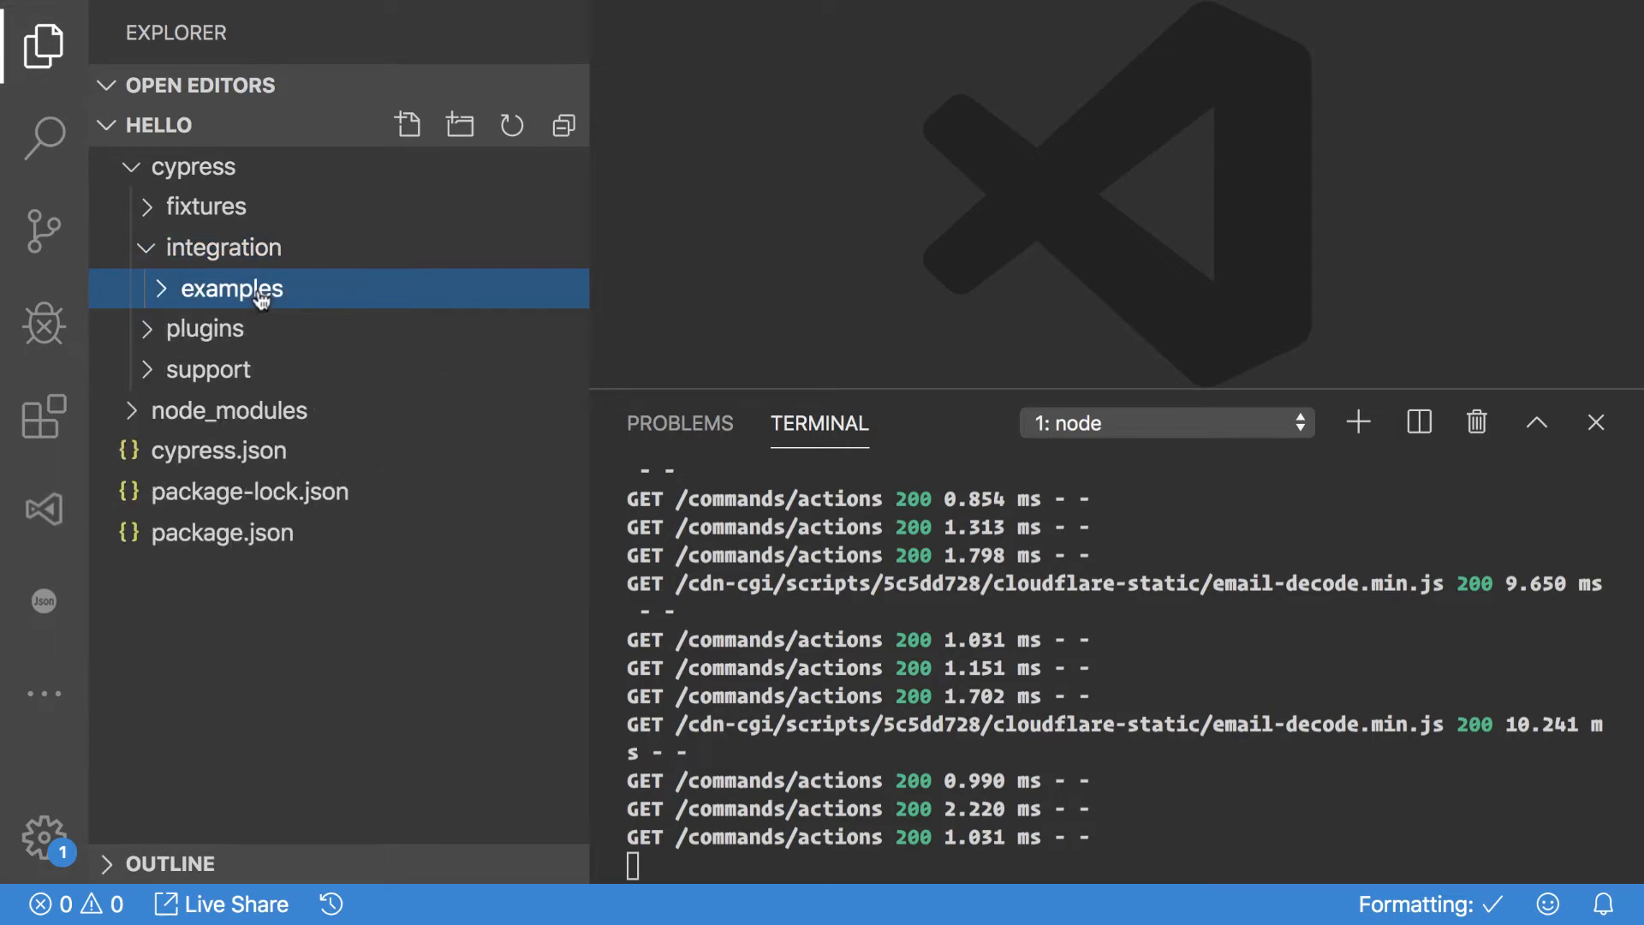
pyautogui.moveTo(231, 288)
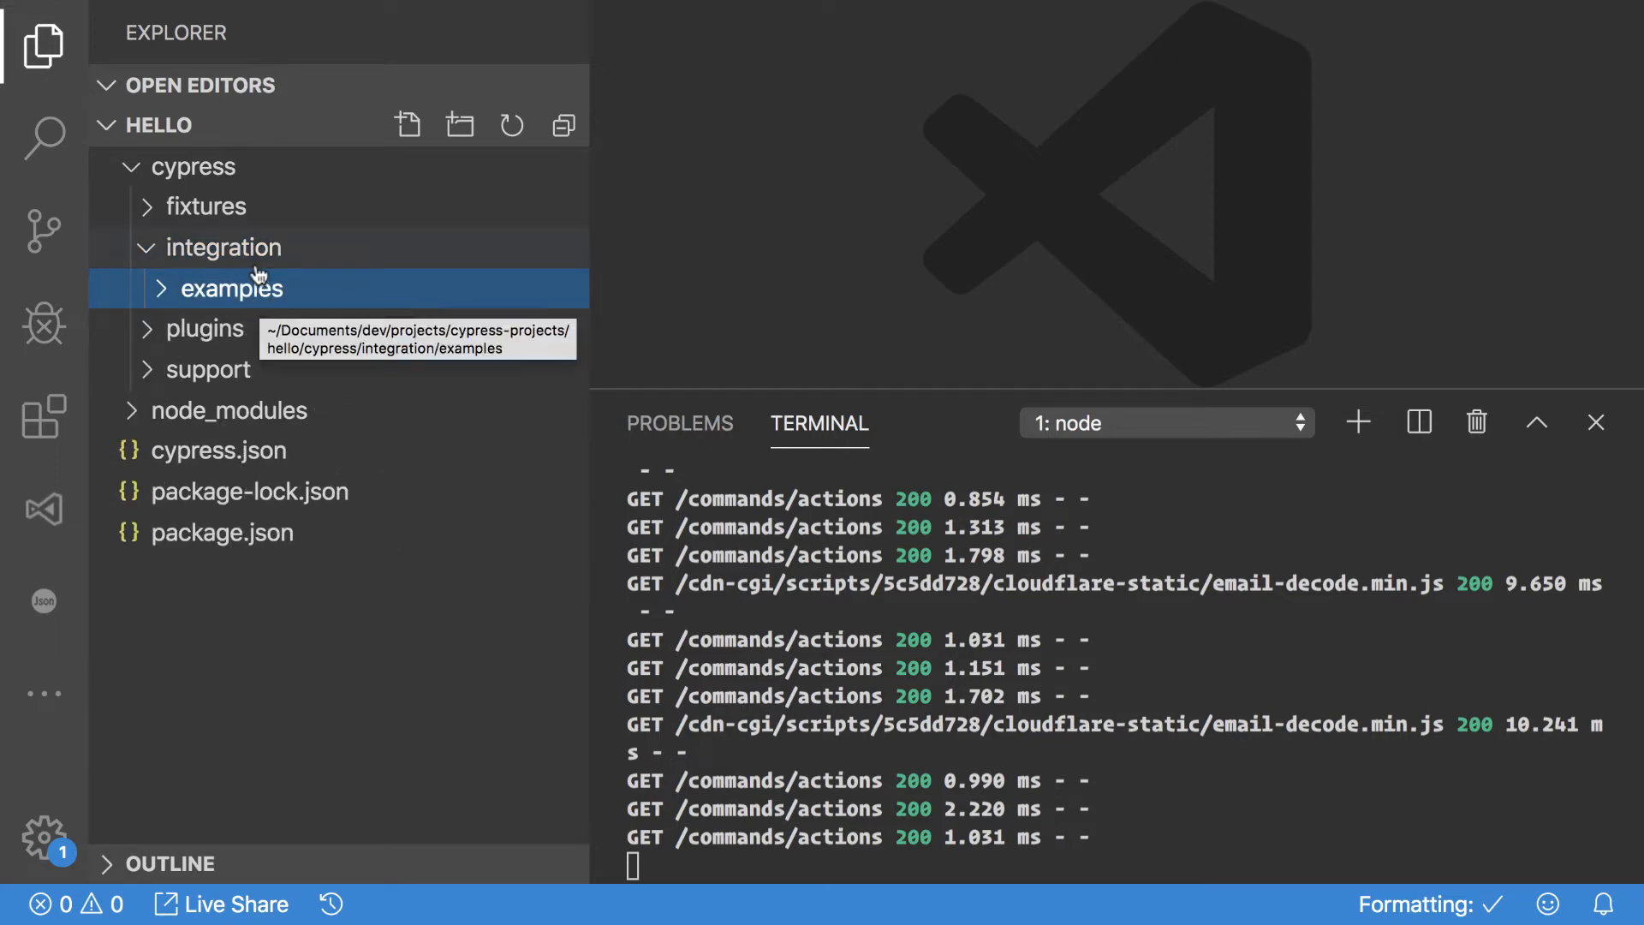
pyautogui.click(236, 288)
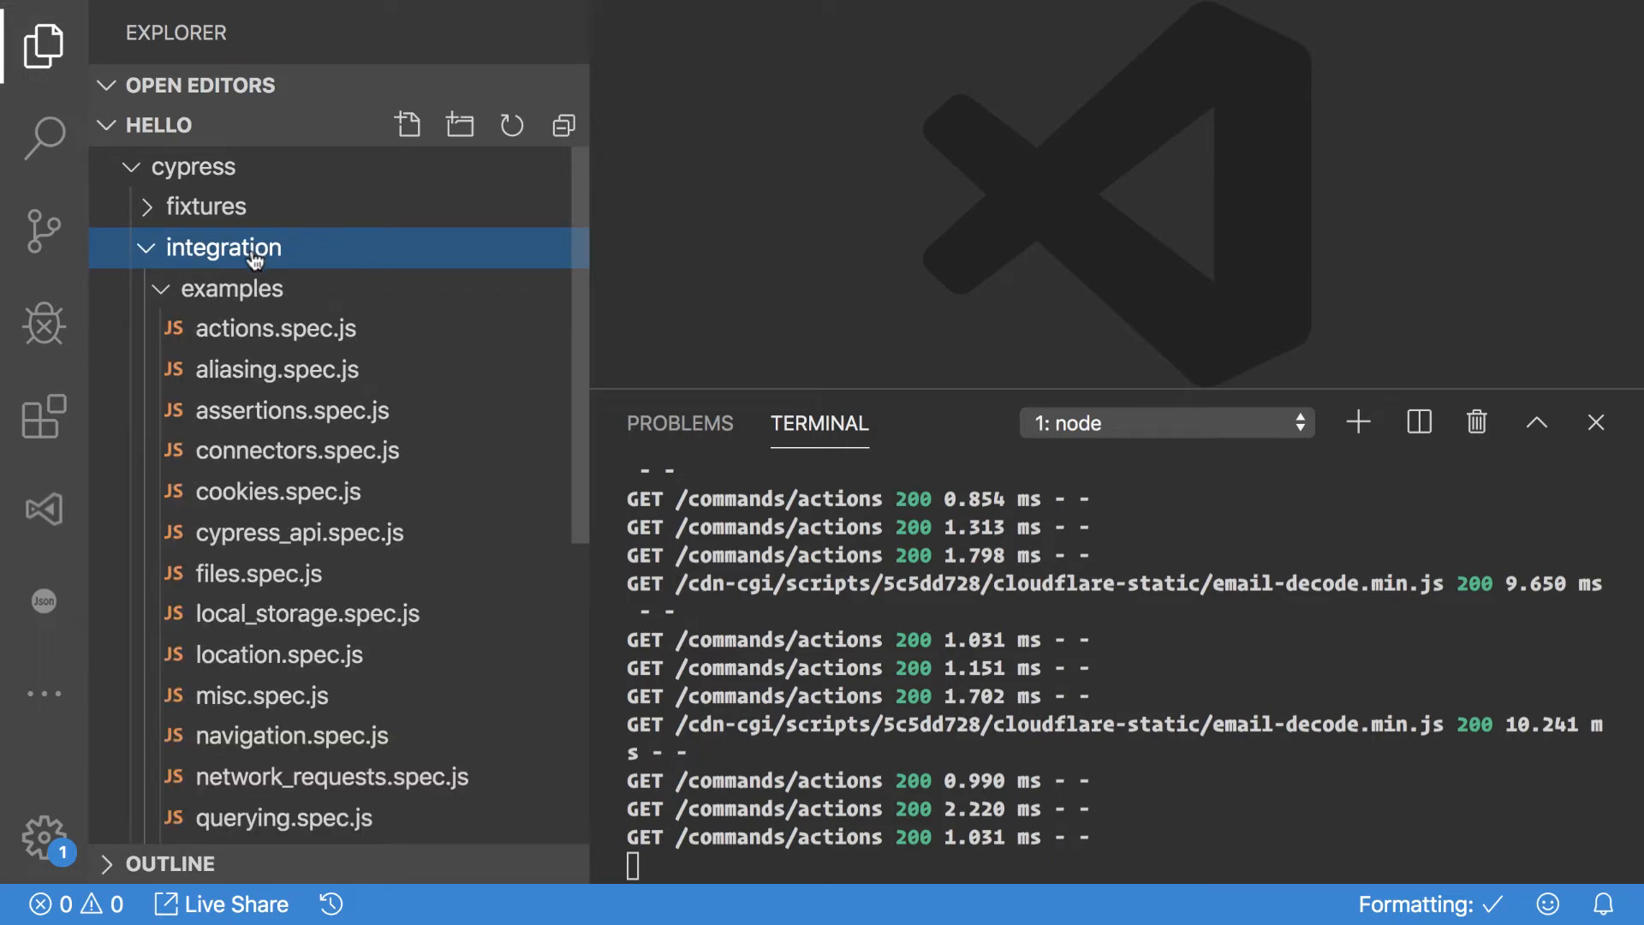
# Step: Create a new test_spec.js file in the integration folder and open it
pyautogui.scroll(-3)
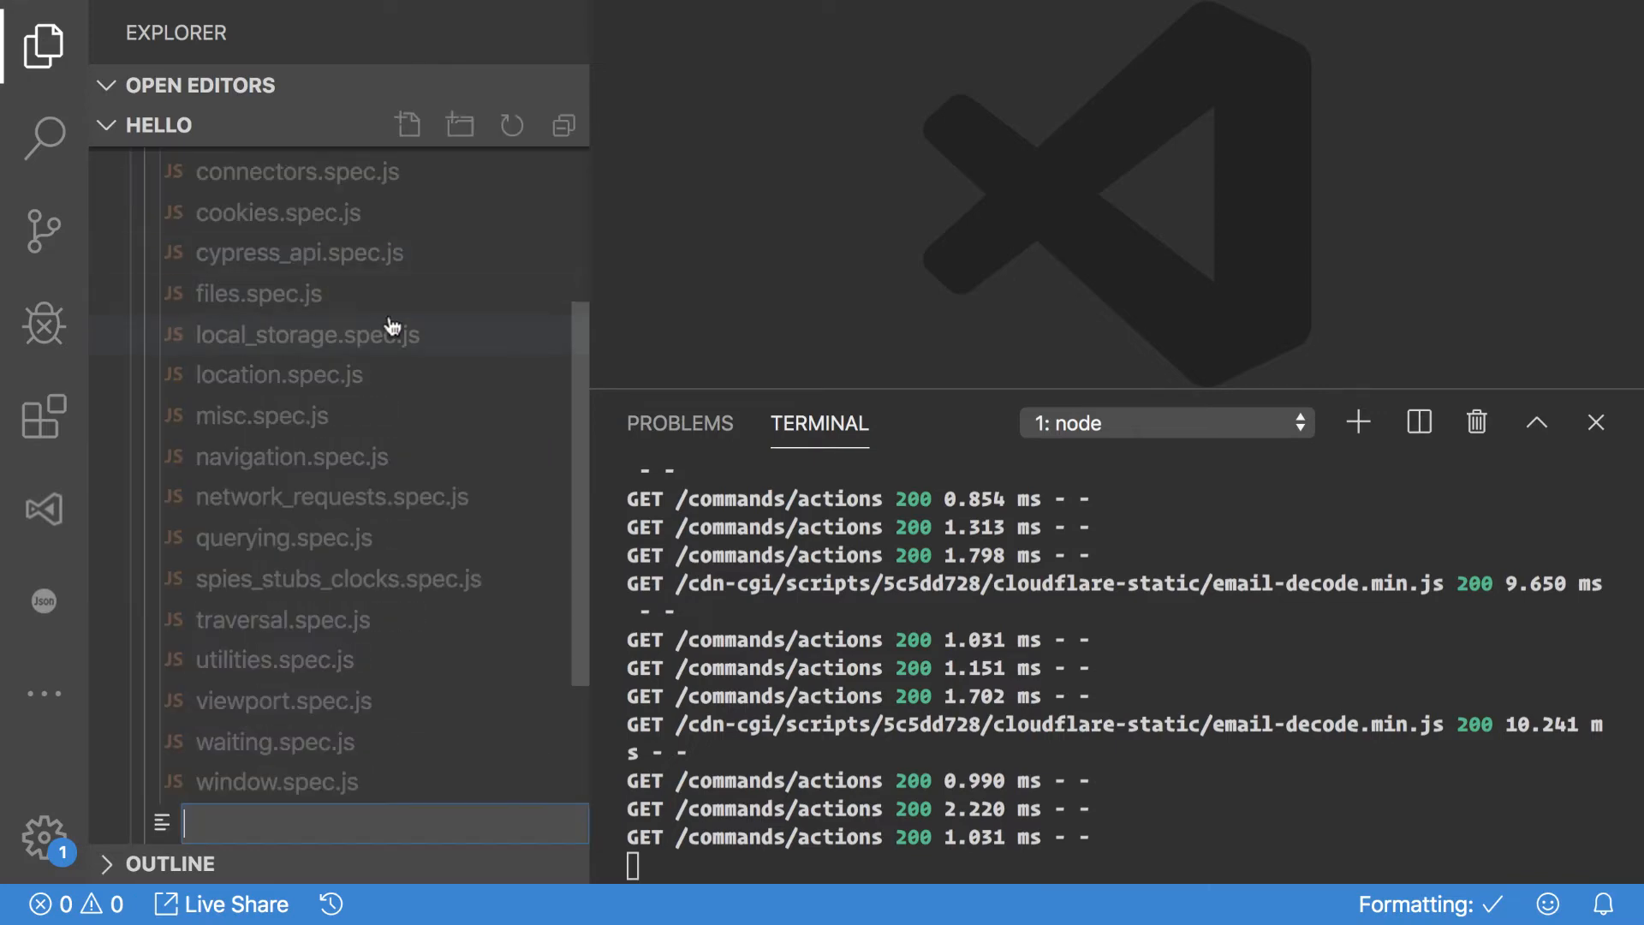
pyautogui.write('test_')
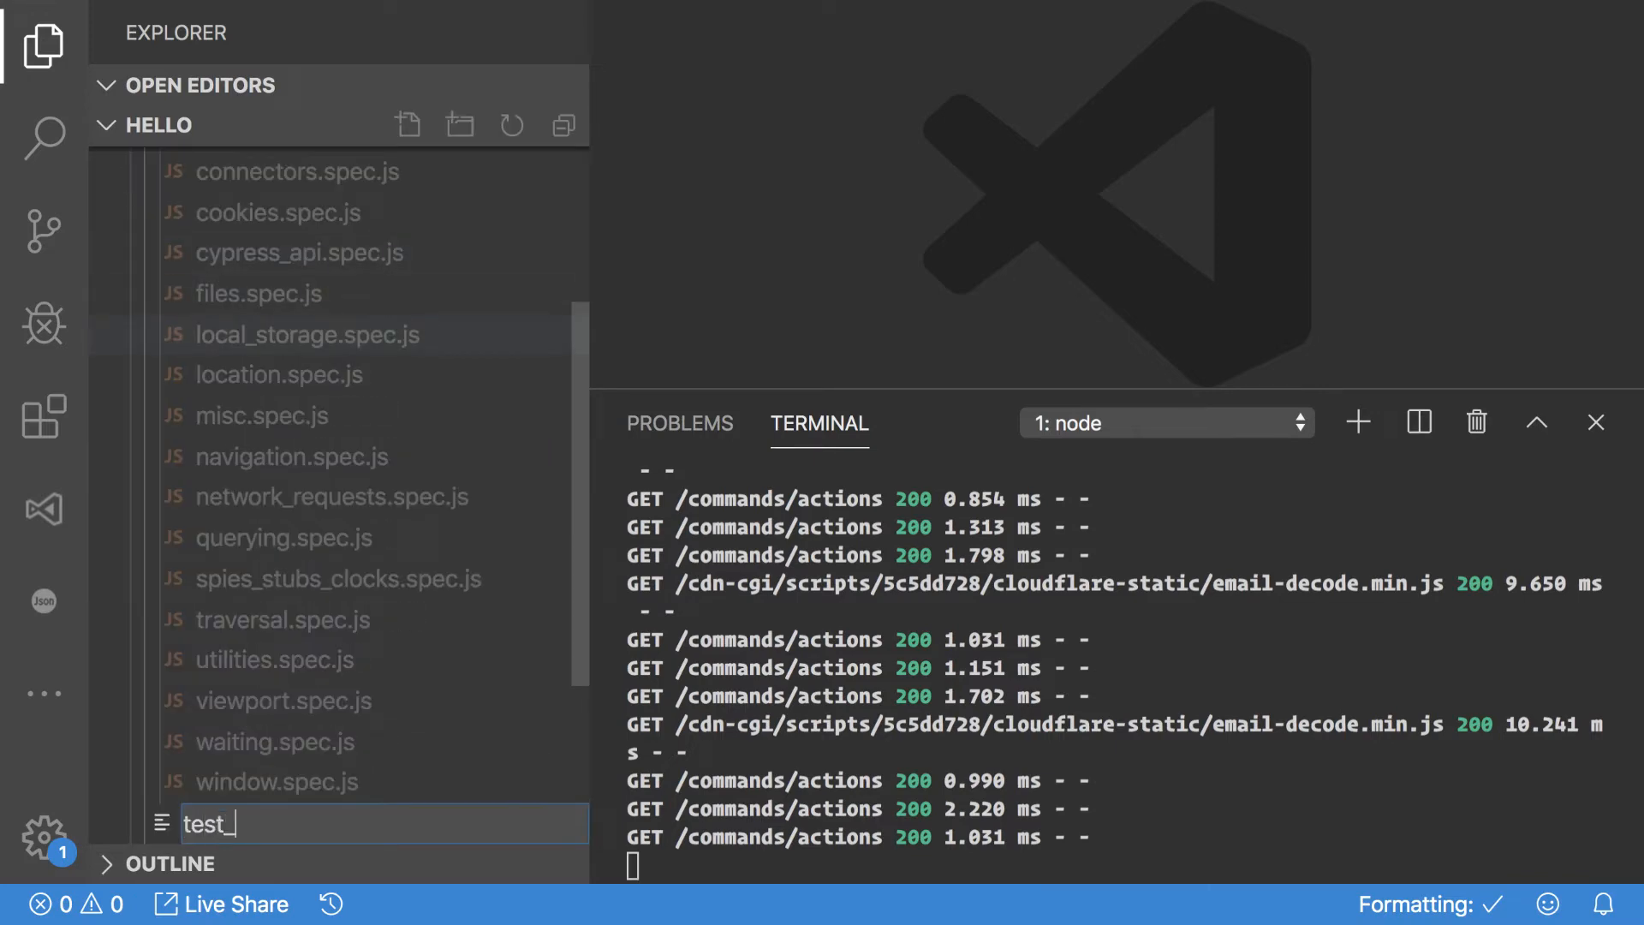
pyautogui.write('specc.js')
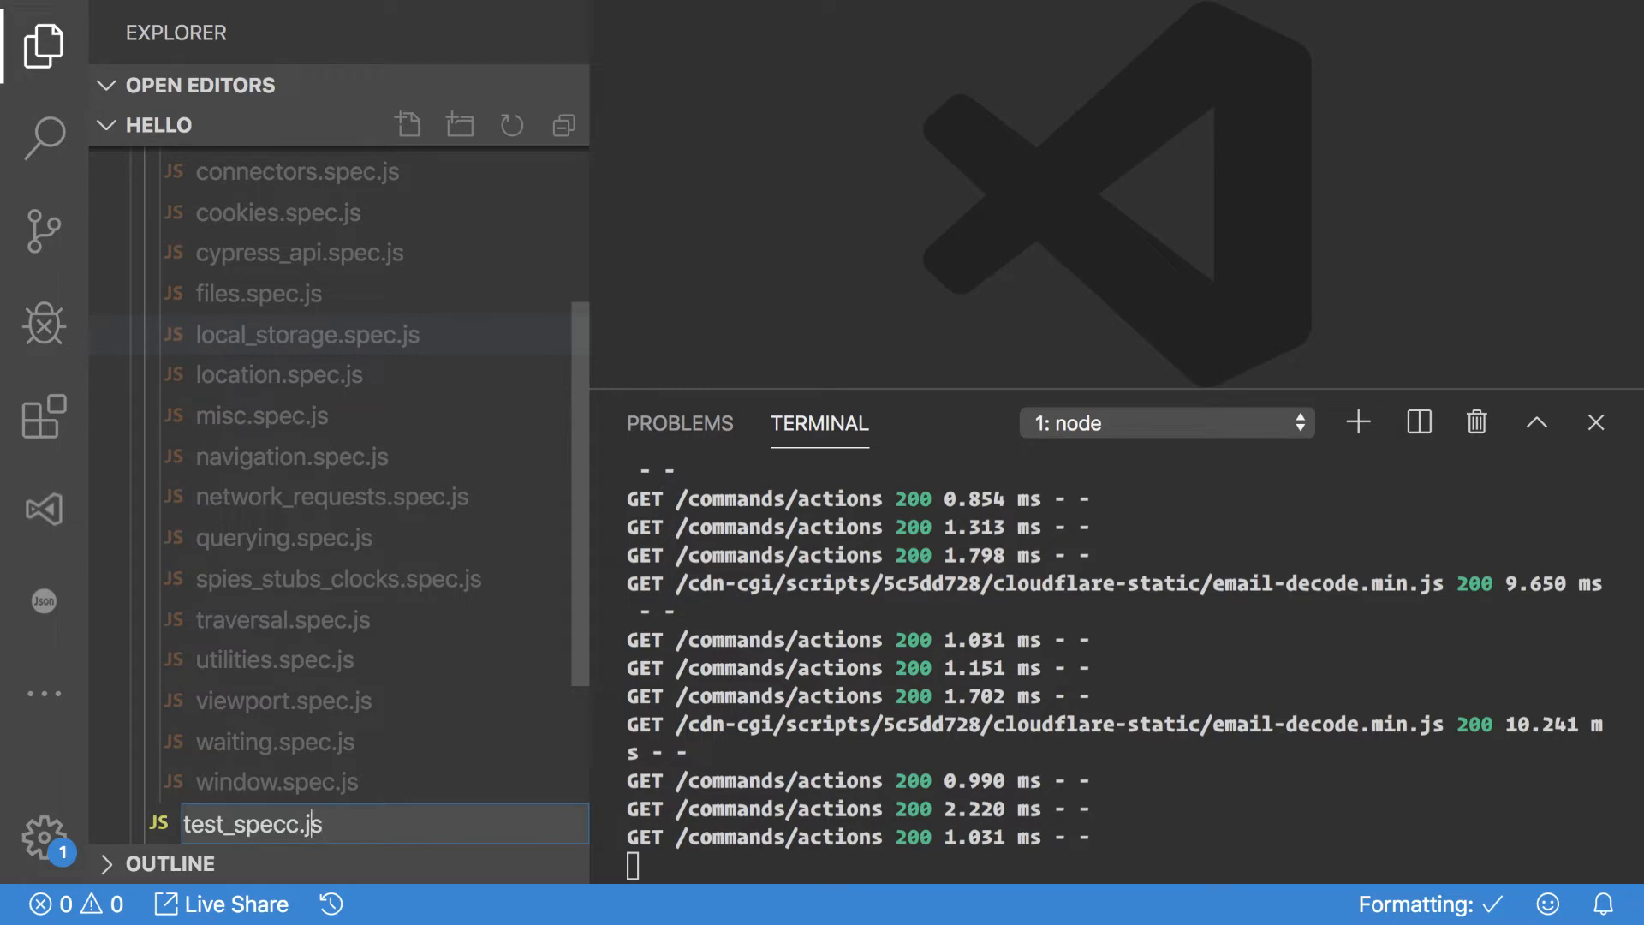
pyautogui.press('Backspace')
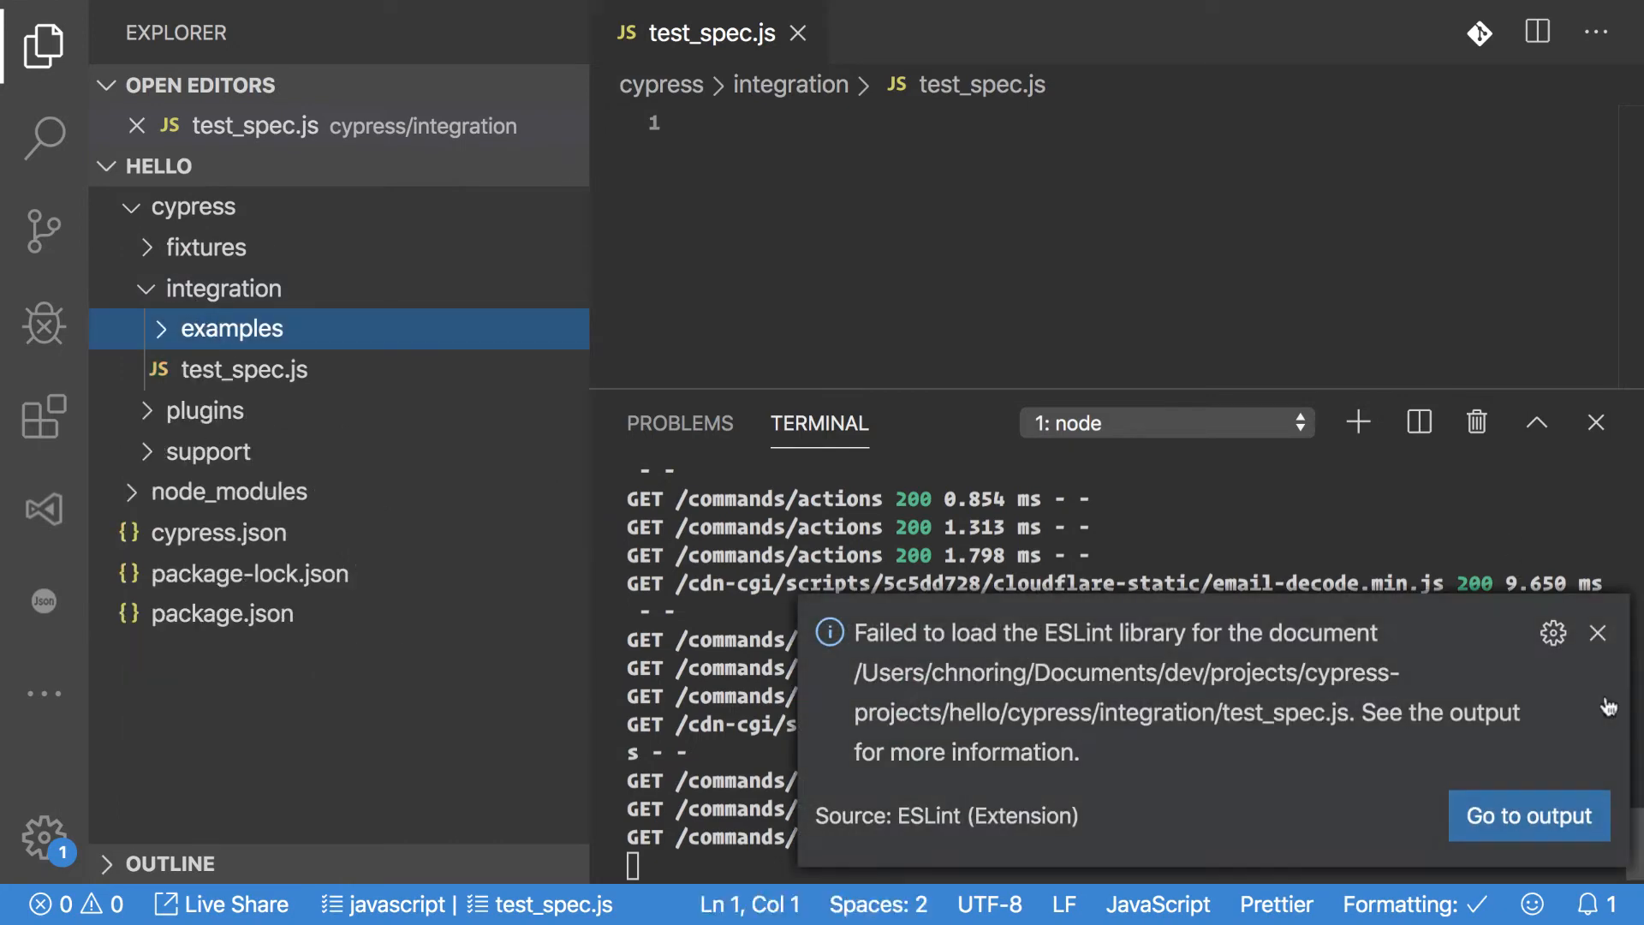
pyautogui.click(245, 370)
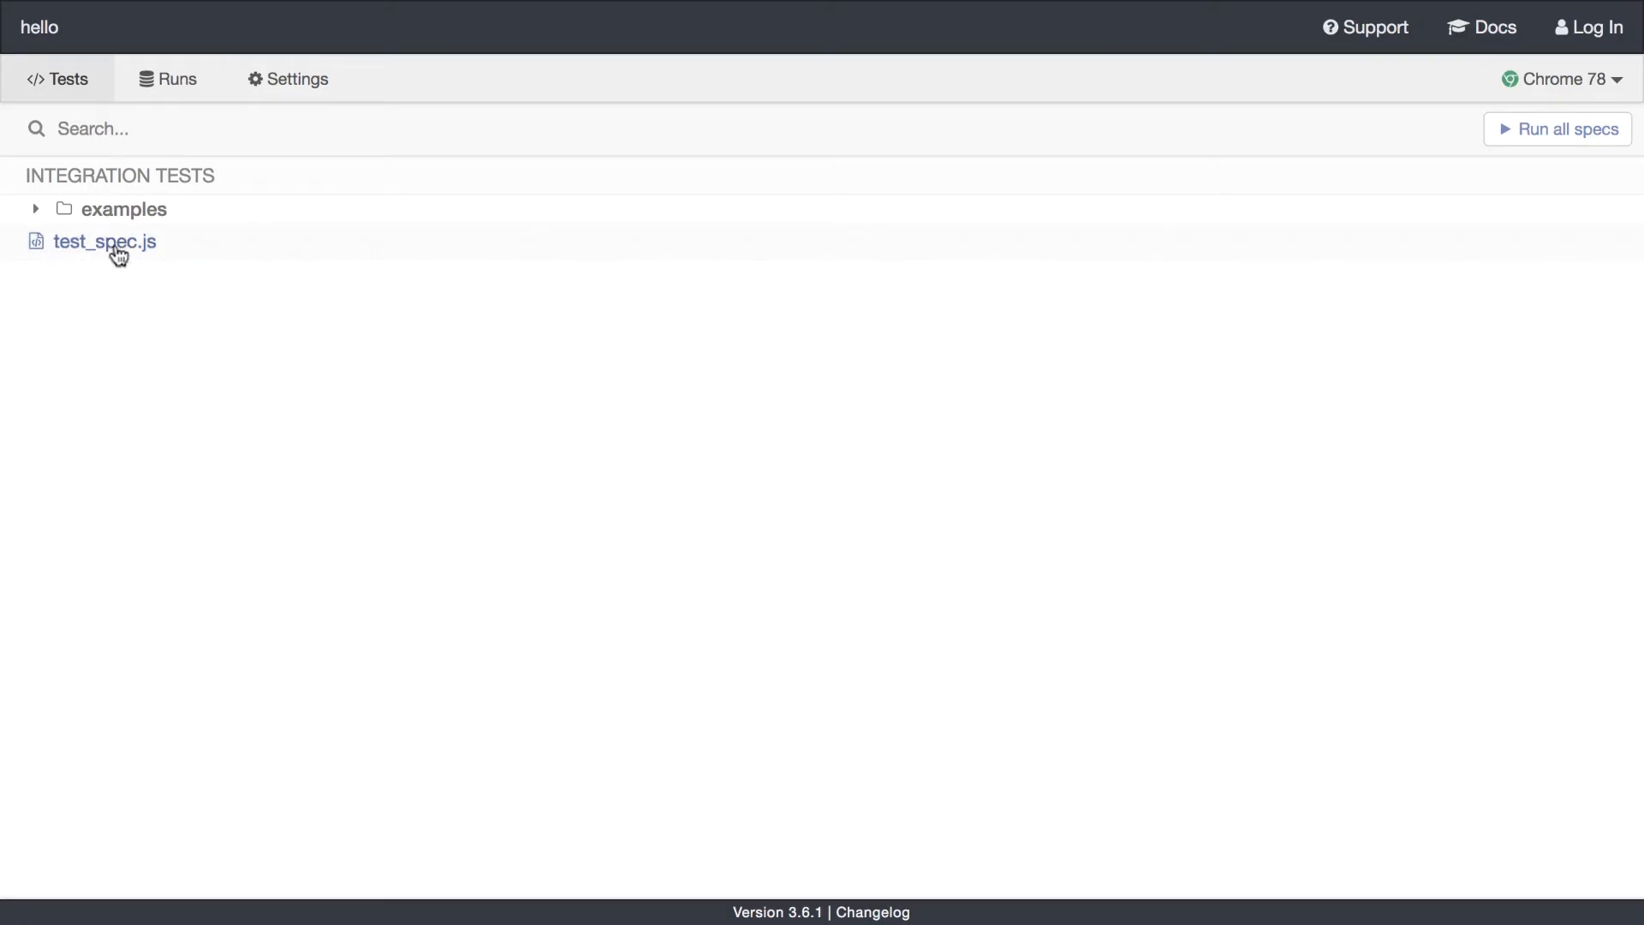
# Step: Run test_spec.js from the Integration Tests list in the Test Runner
pyautogui.click(105, 242)
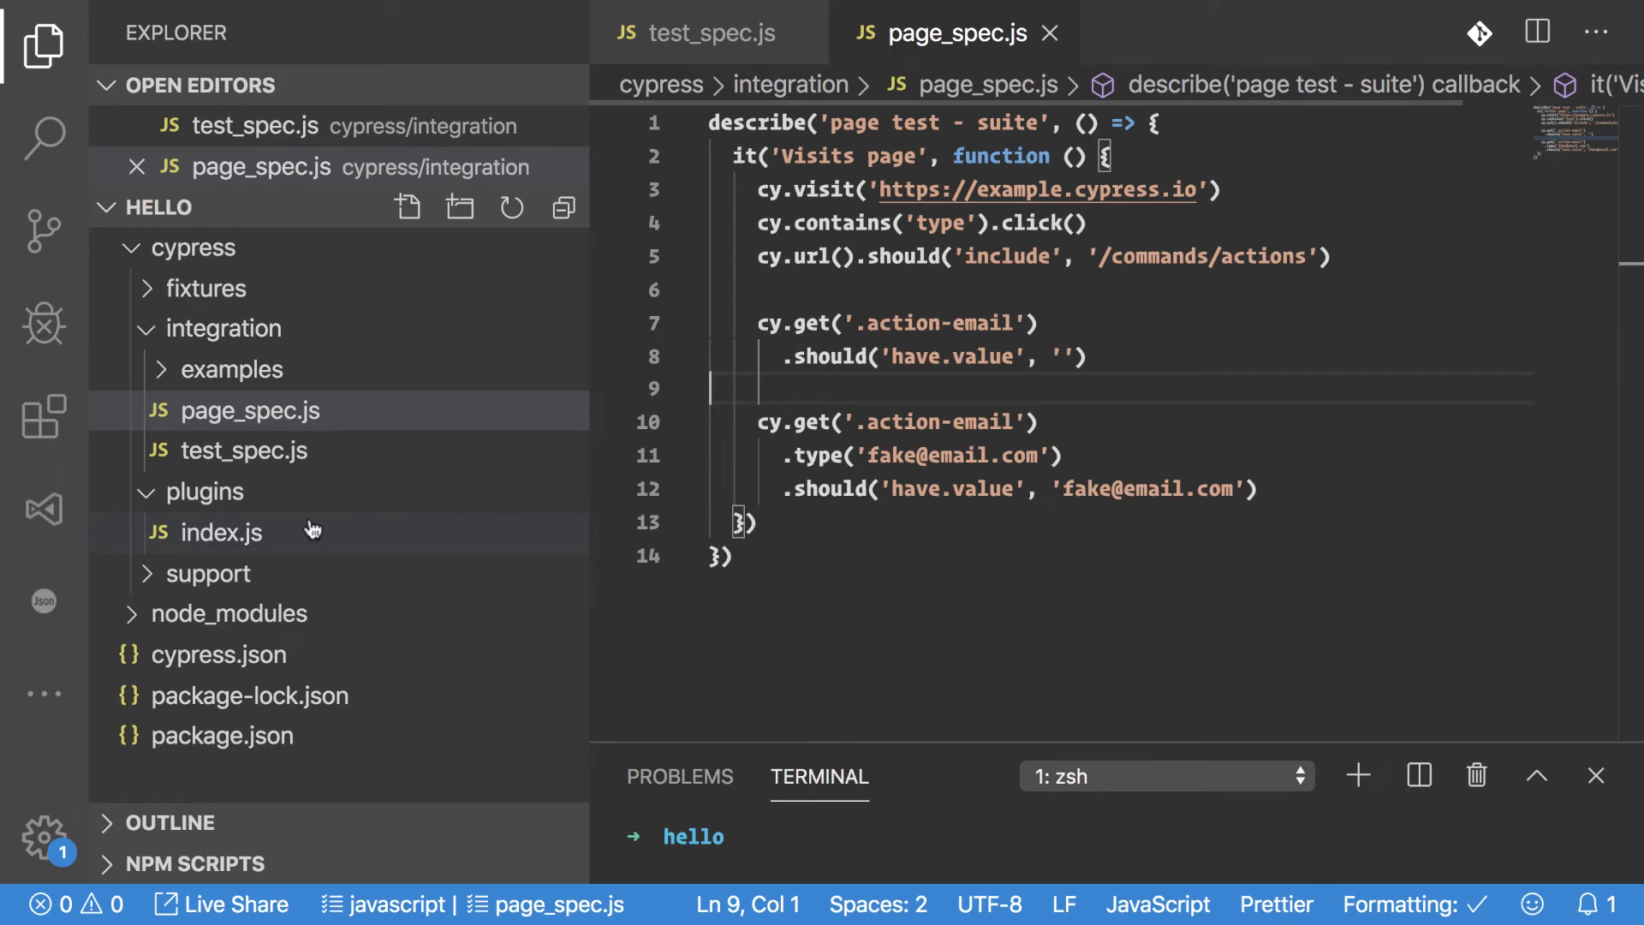
pyautogui.moveTo(222, 532)
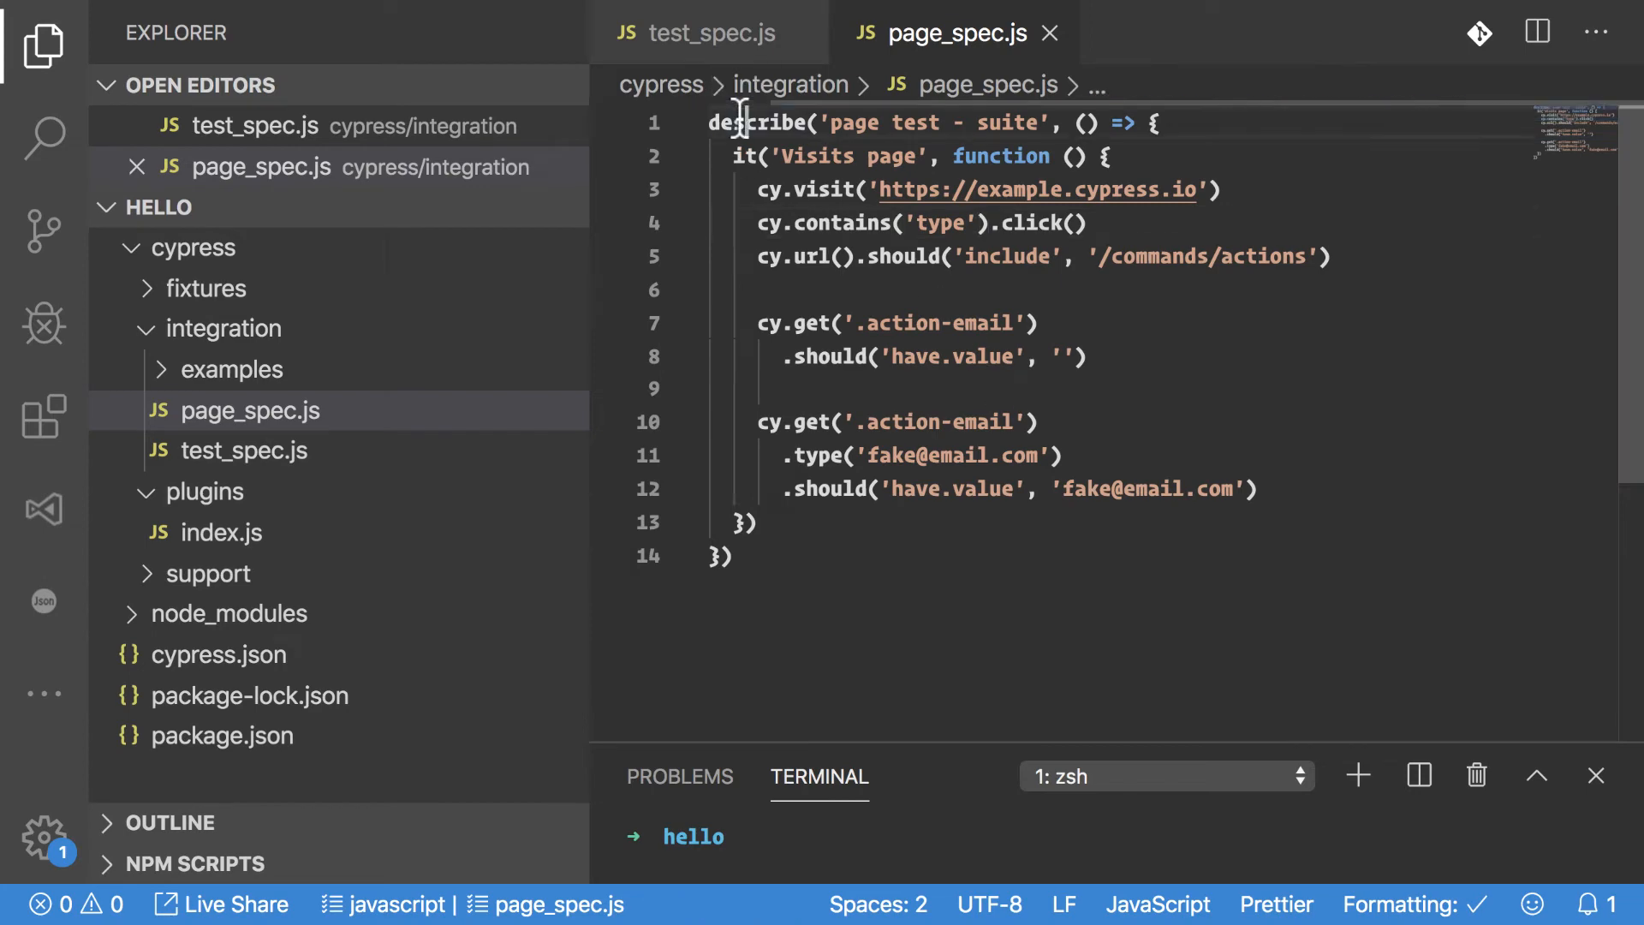
pyautogui.click(745, 155)
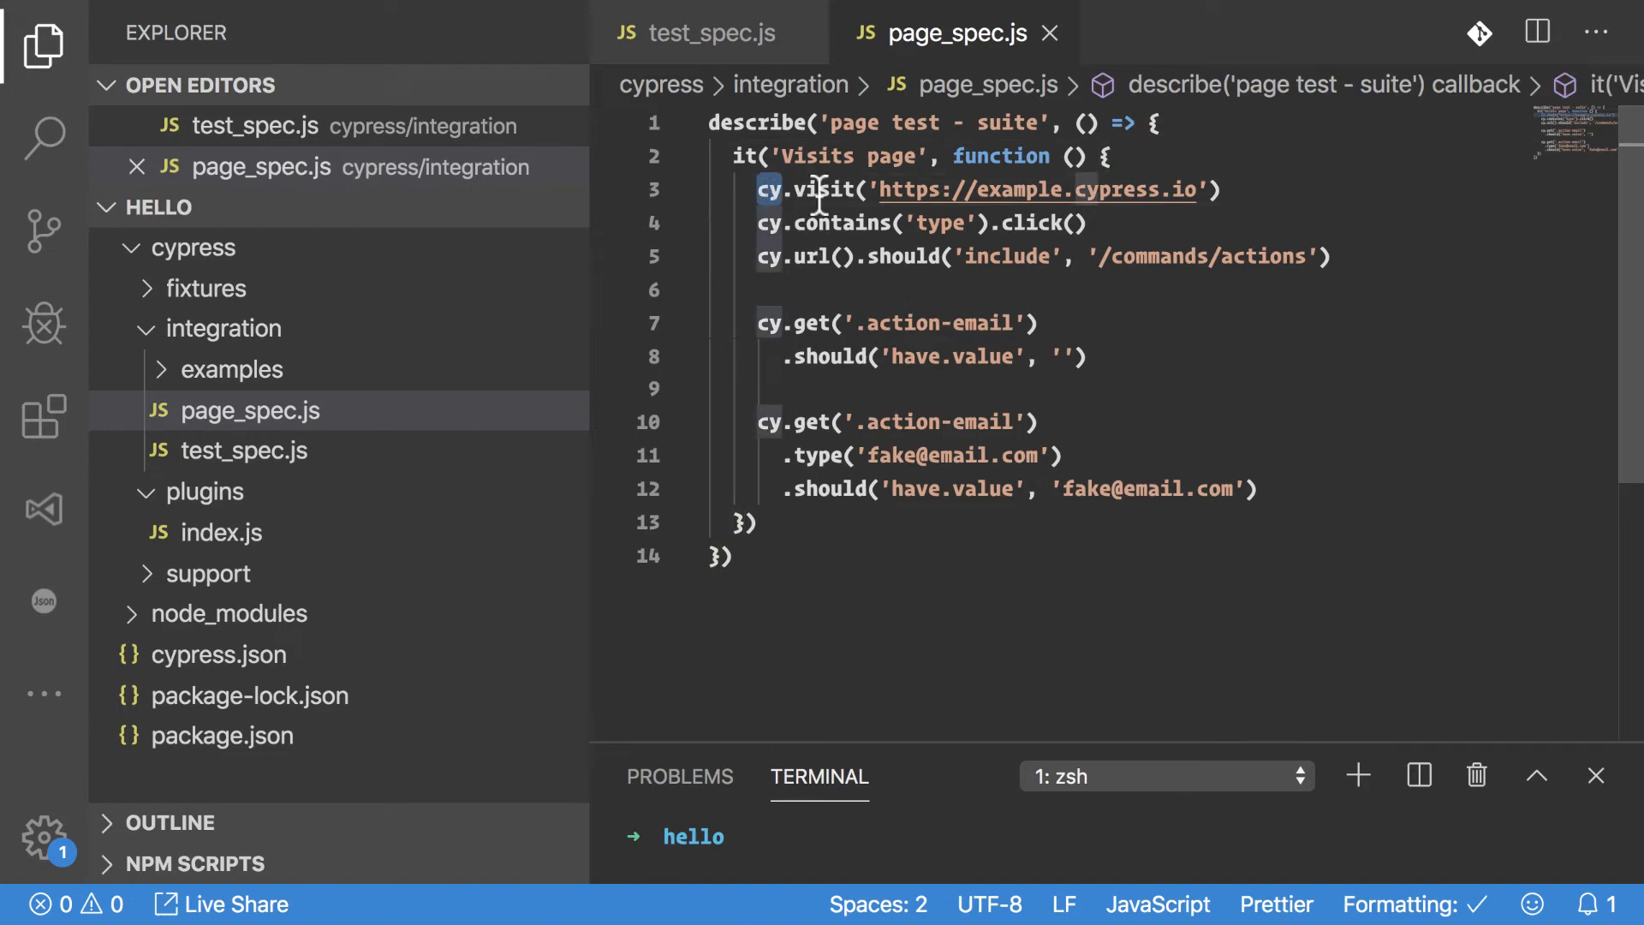
pyautogui.doubleClick(818, 190)
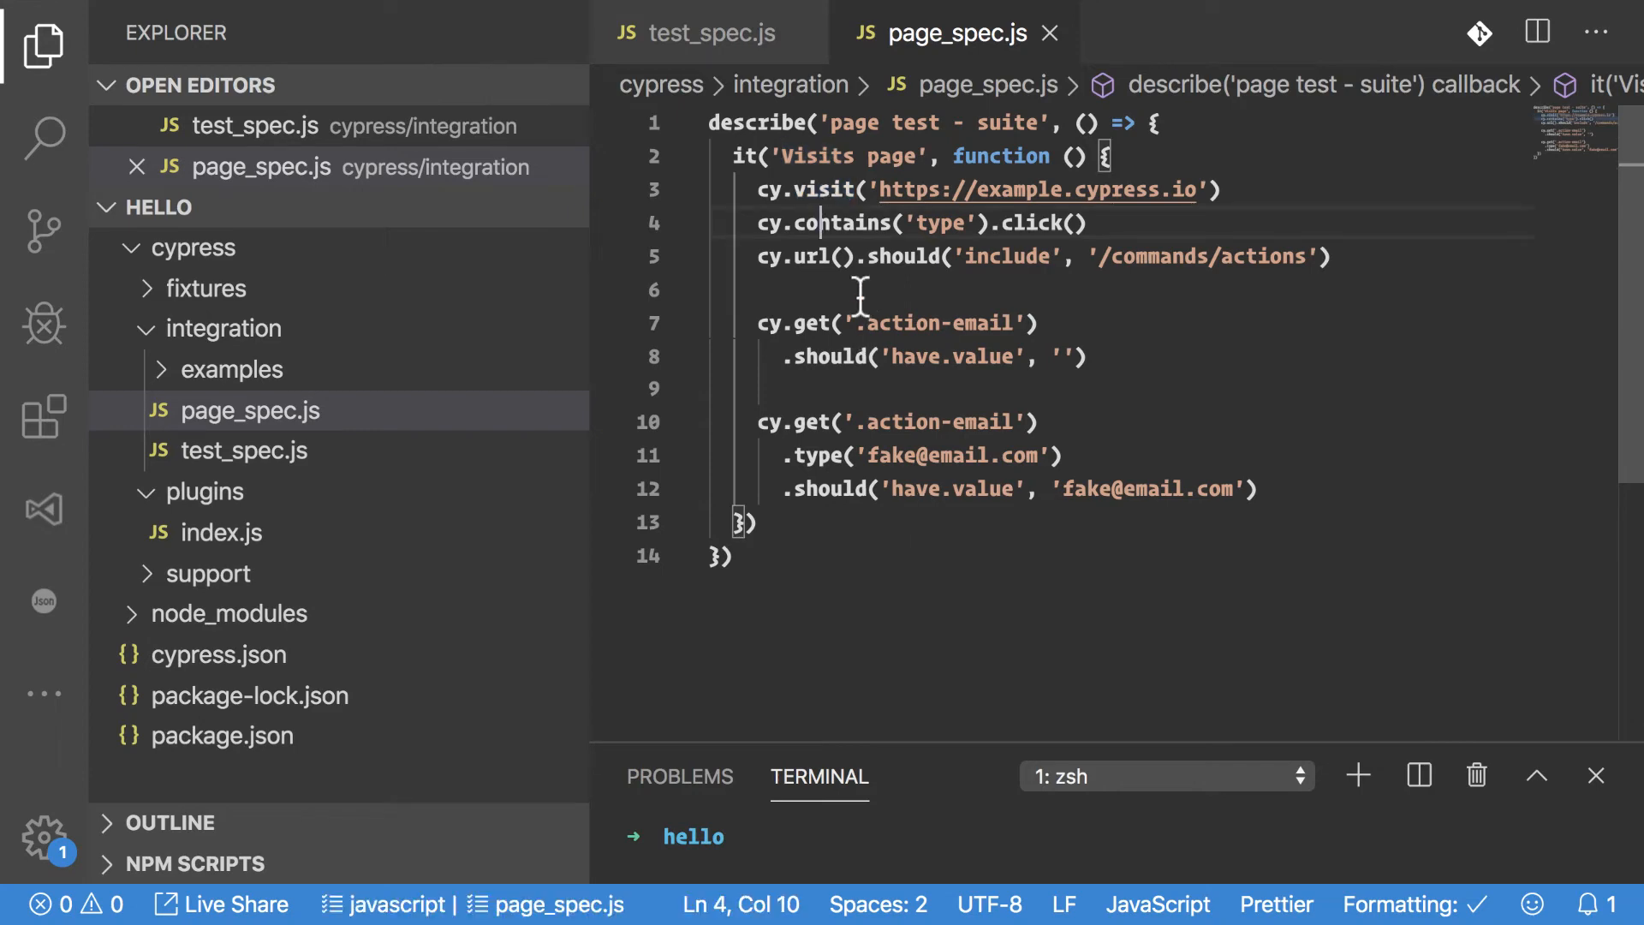
pyautogui.doubleClick(840, 223)
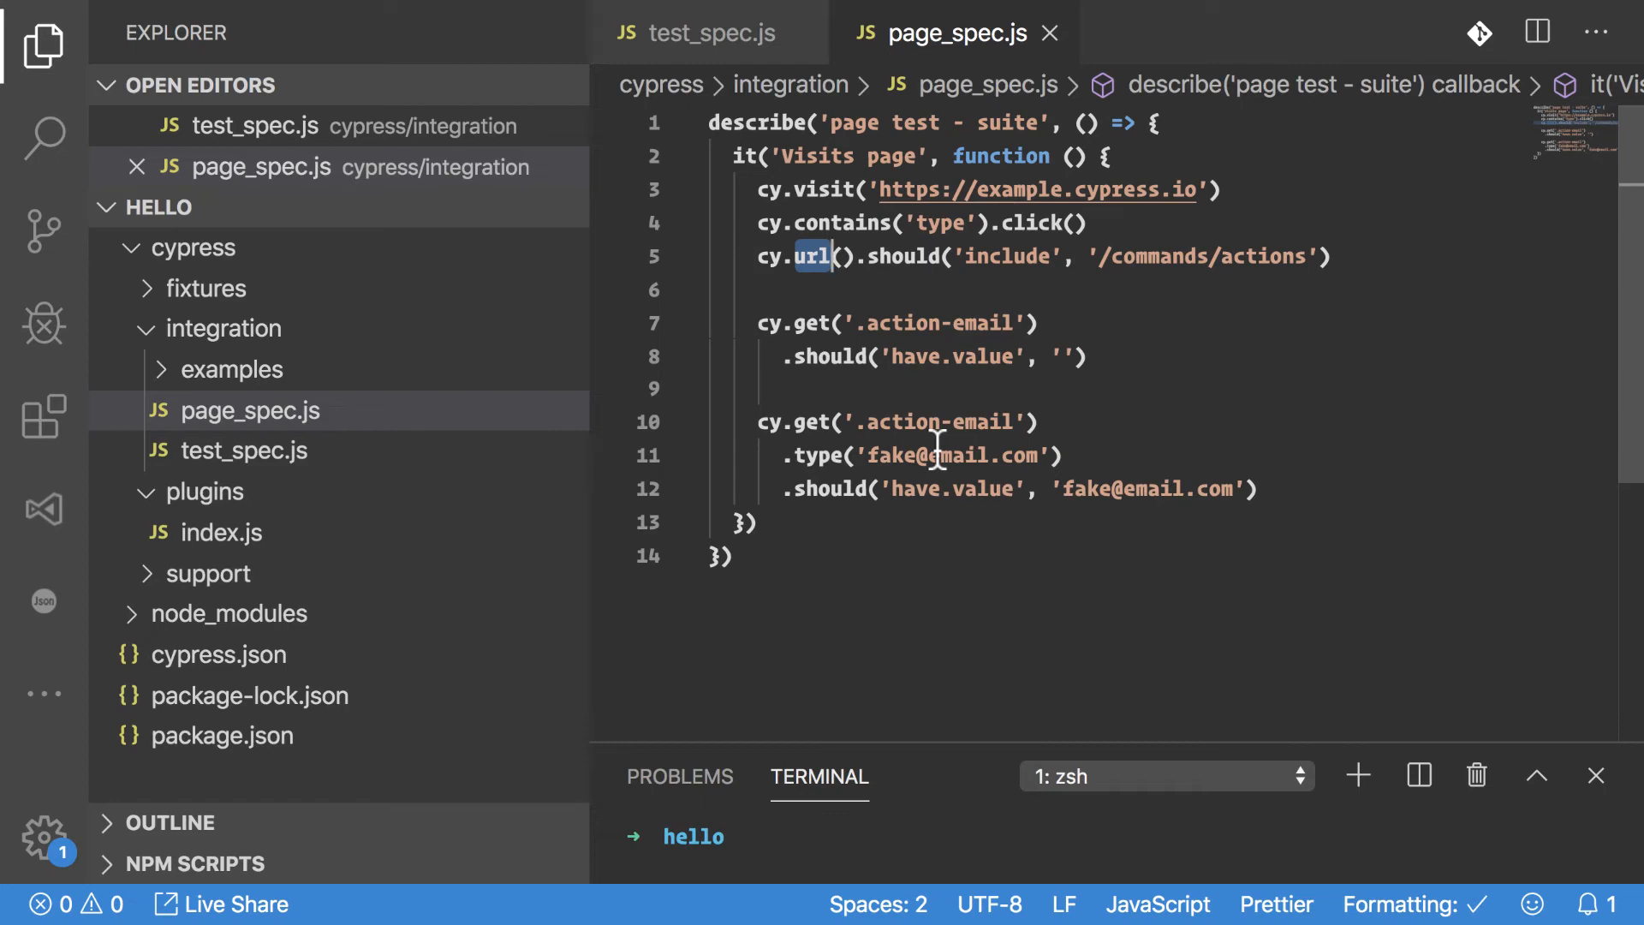
pyautogui.moveTo(918, 263)
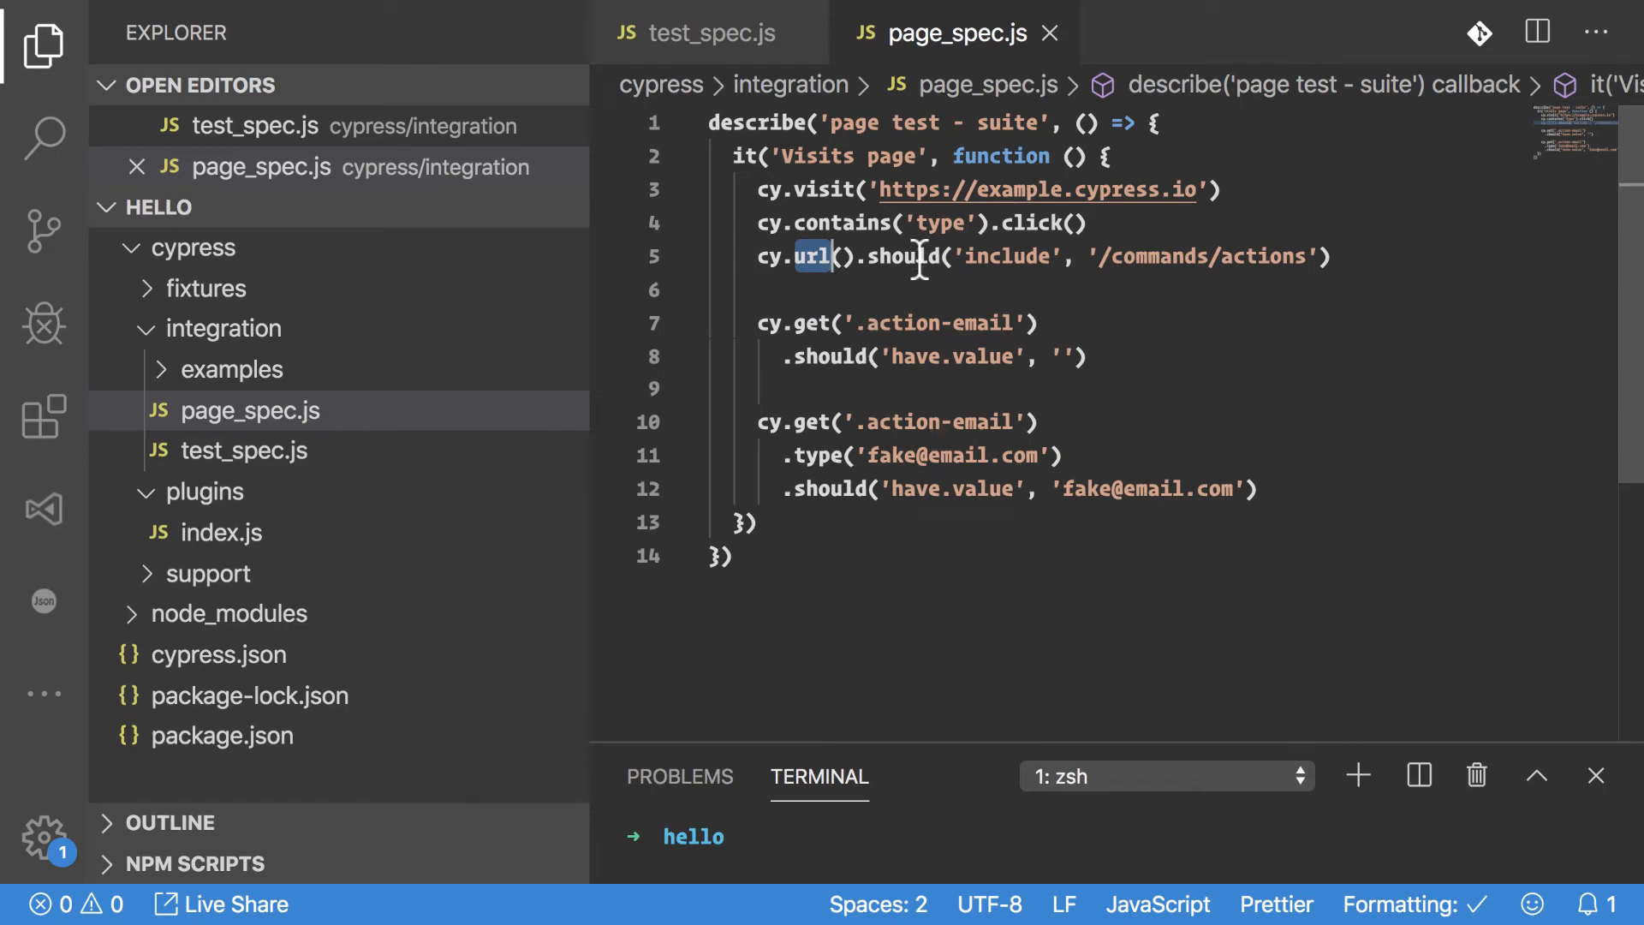
pyautogui.doubleClick(903, 255)
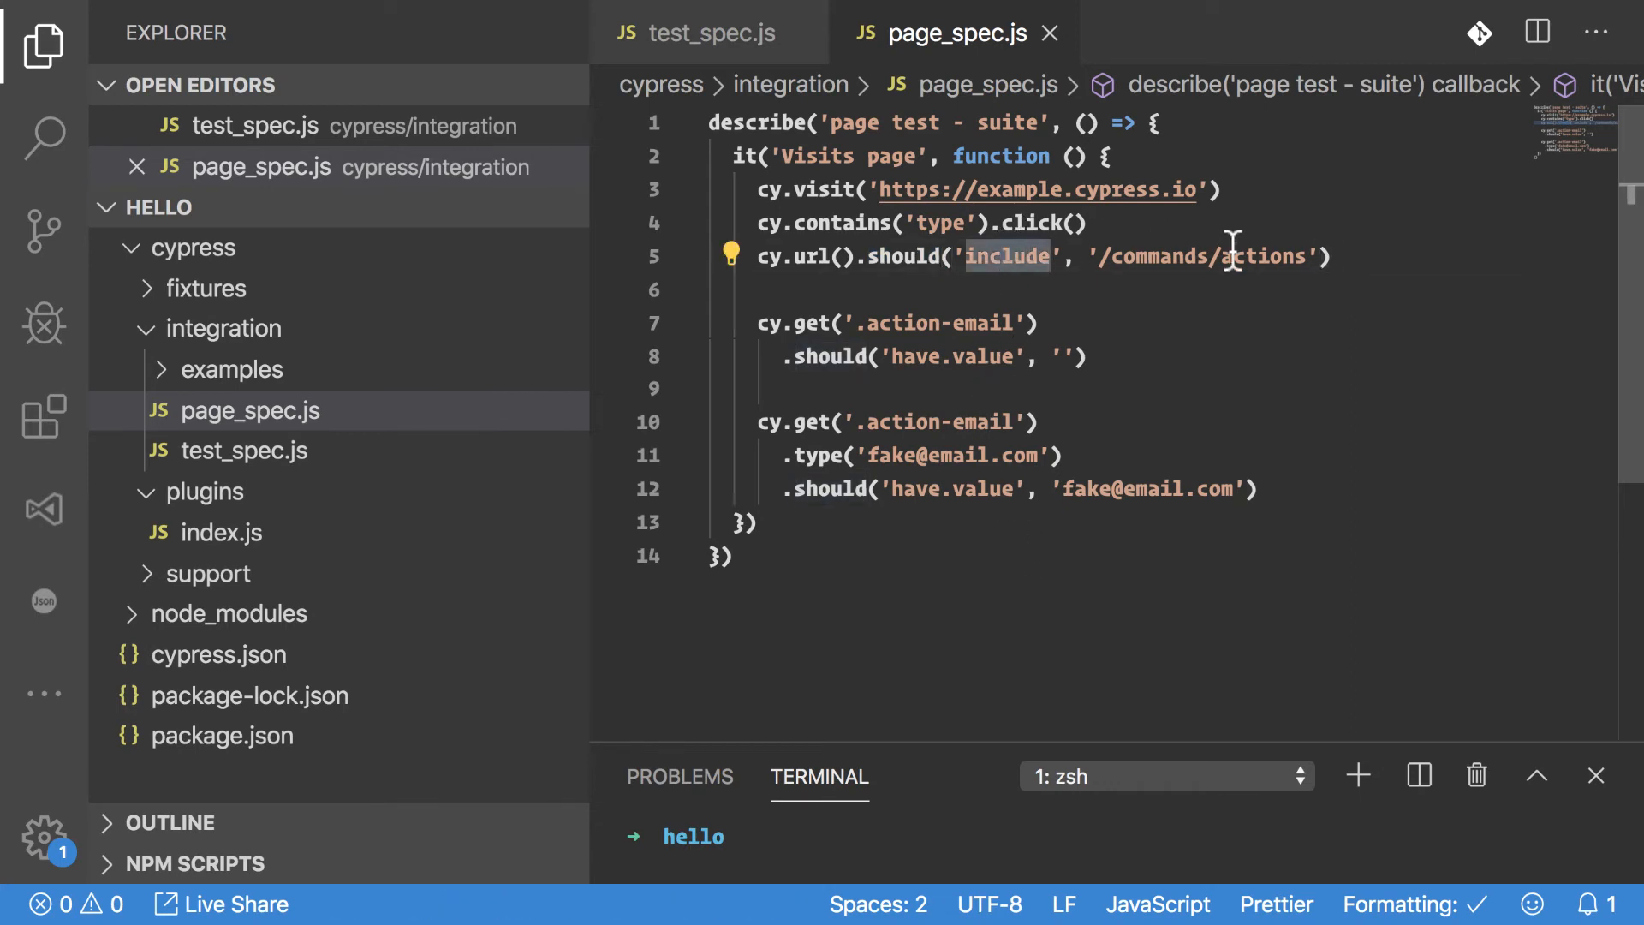
pyautogui.doubleClick(1203, 257)
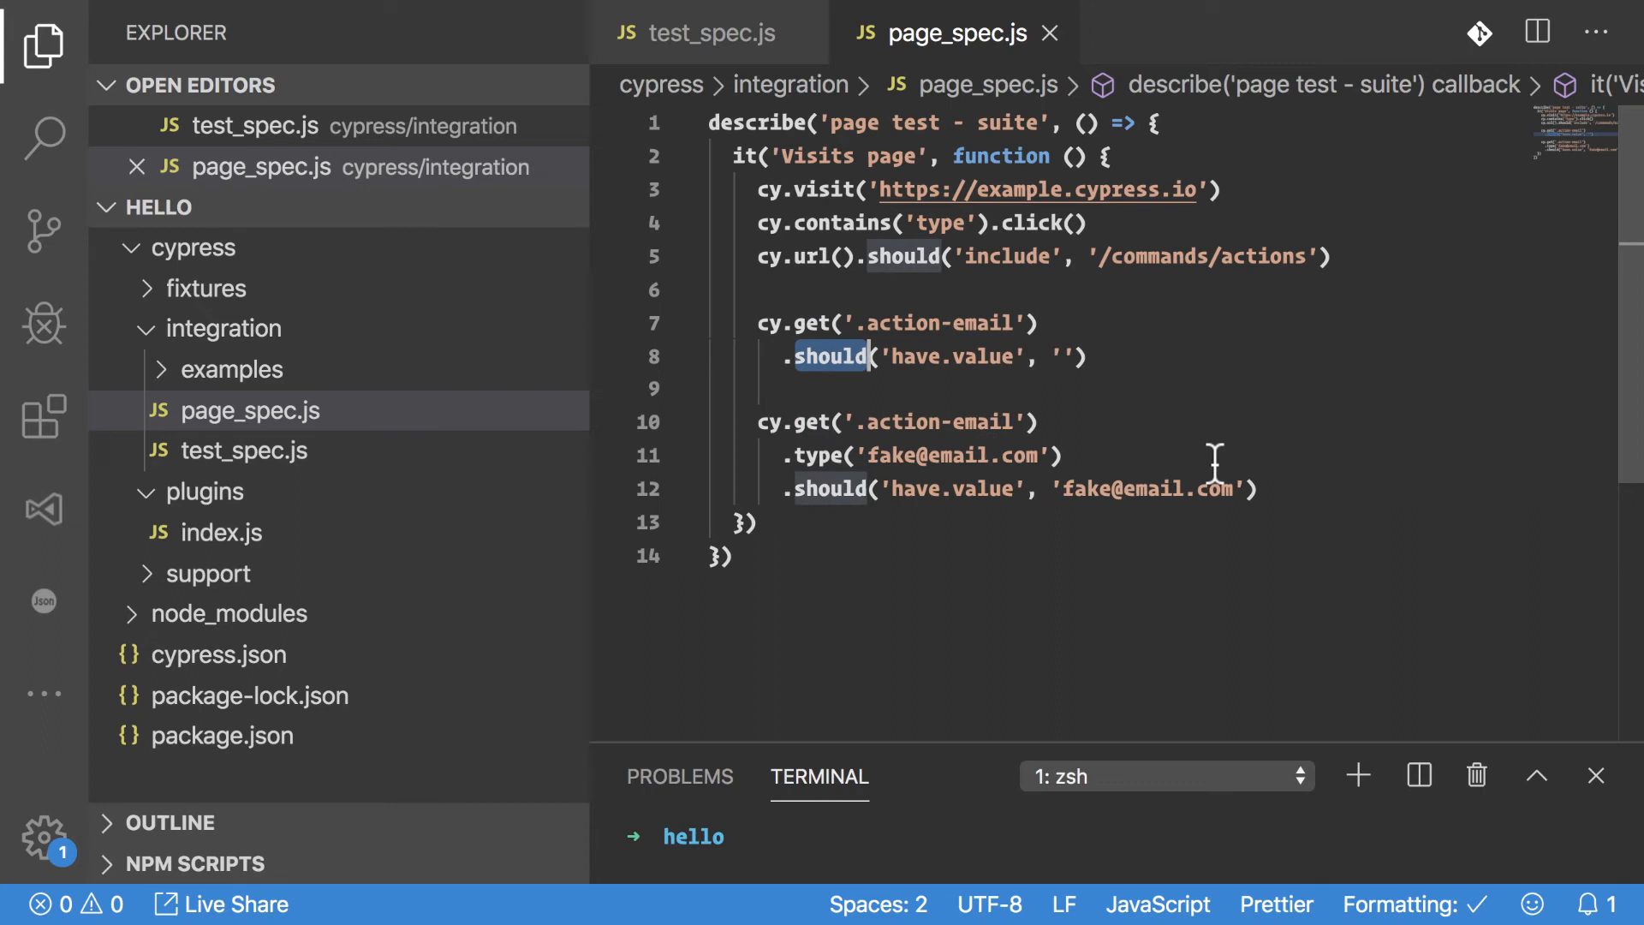
pyautogui.moveTo(970, 351)
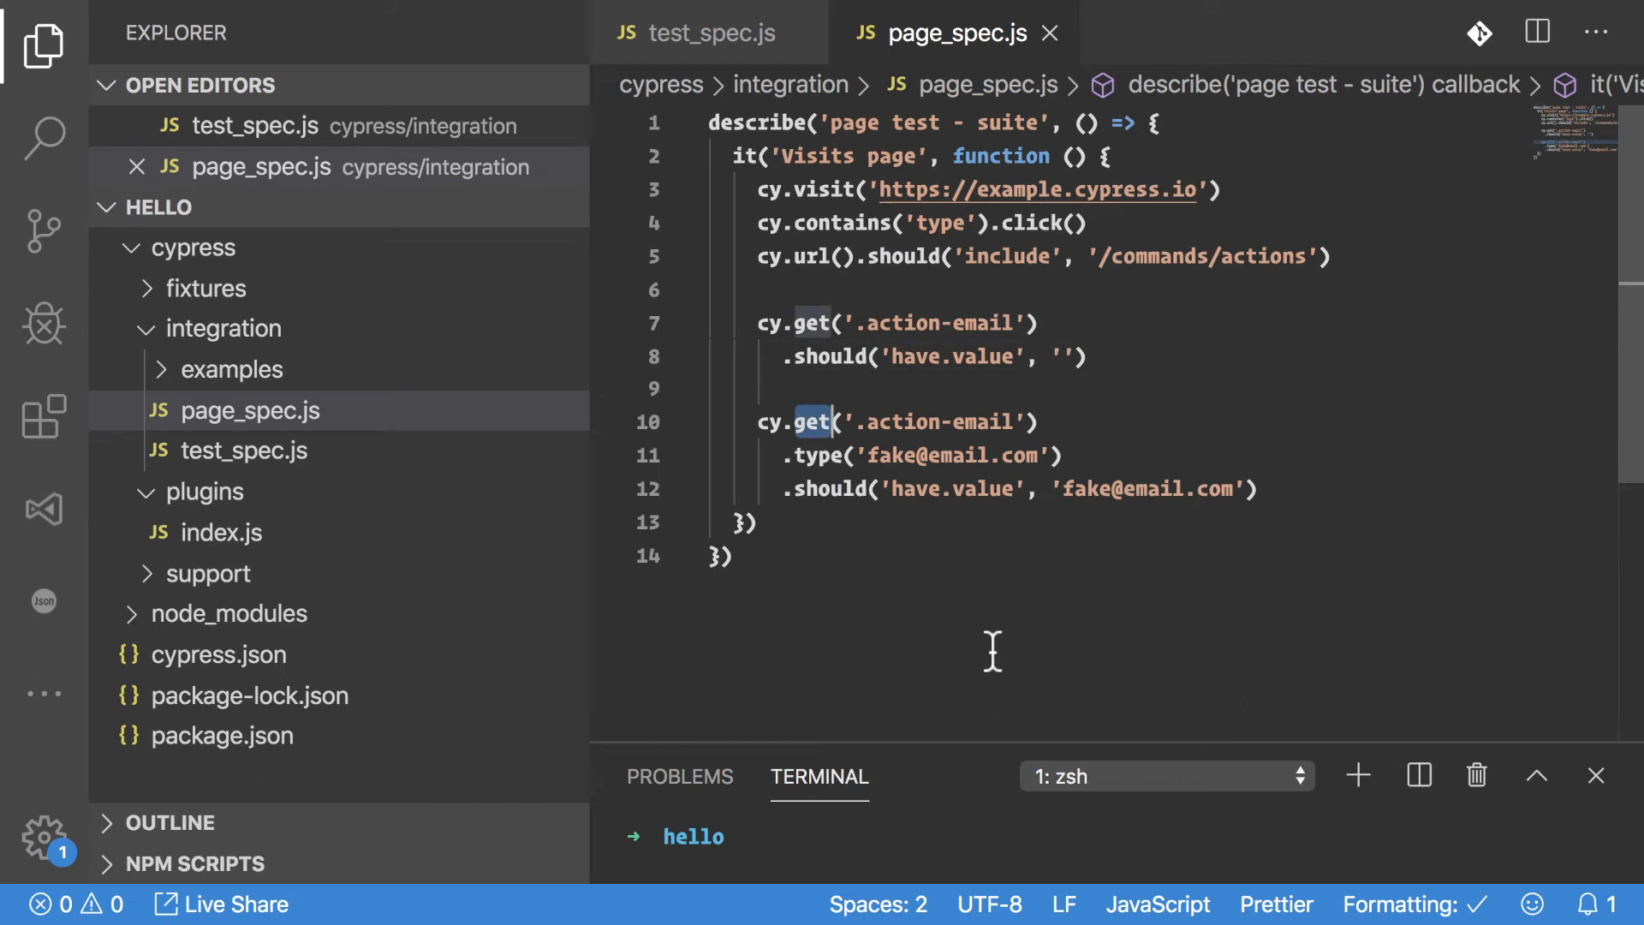
pyautogui.moveTo(816, 456)
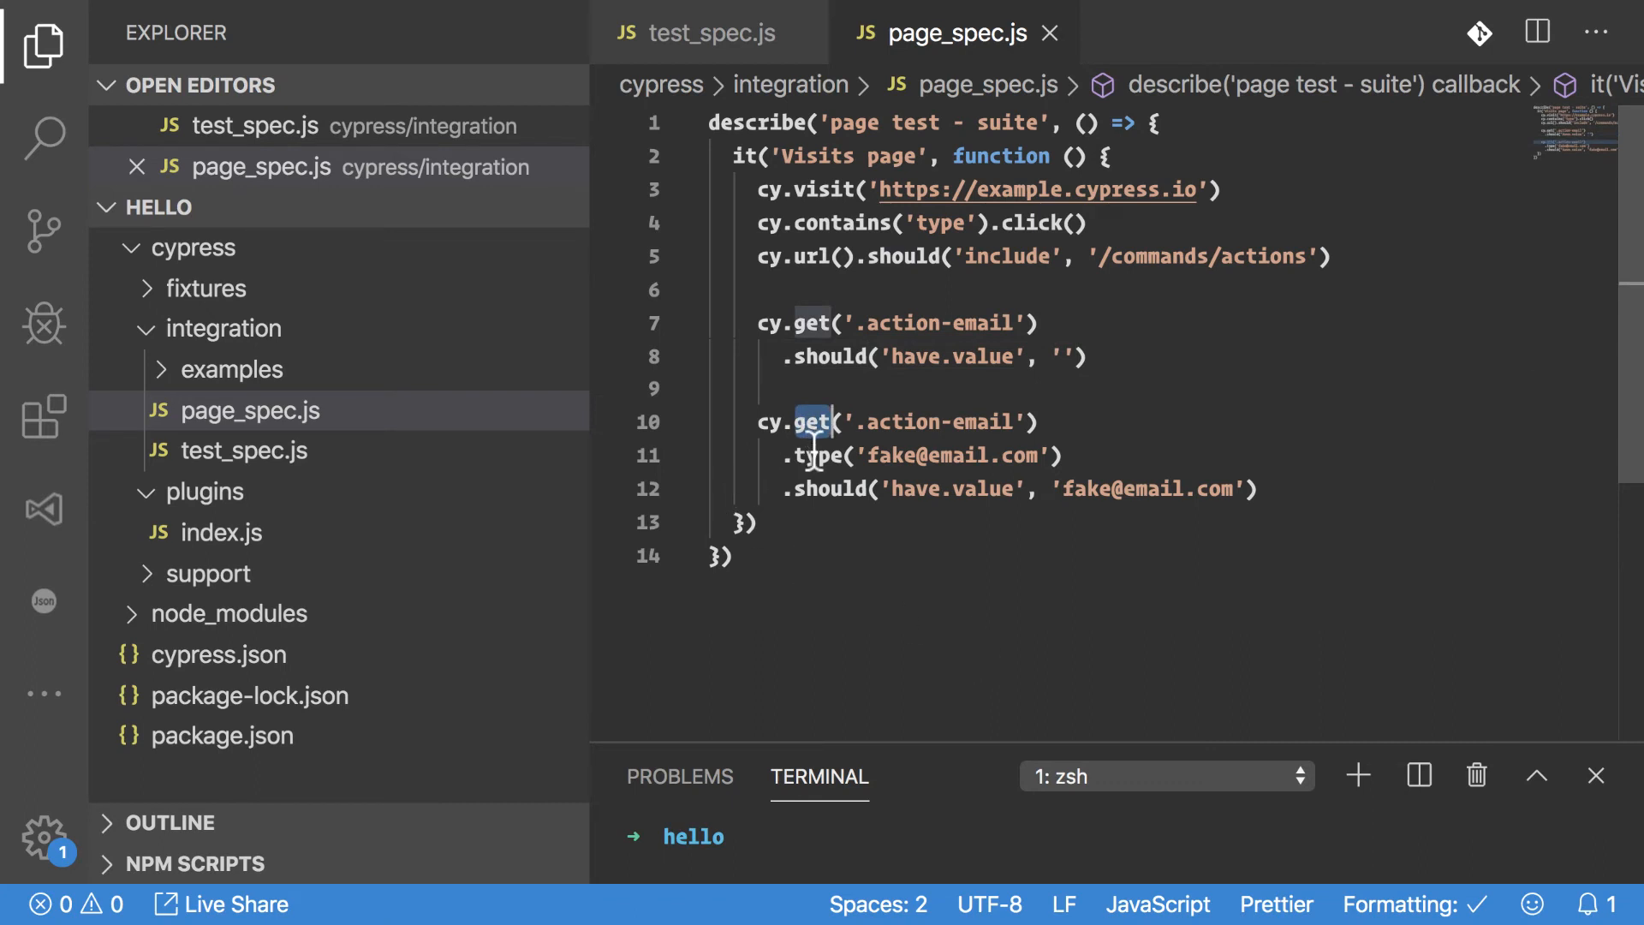
pyautogui.click(820, 455)
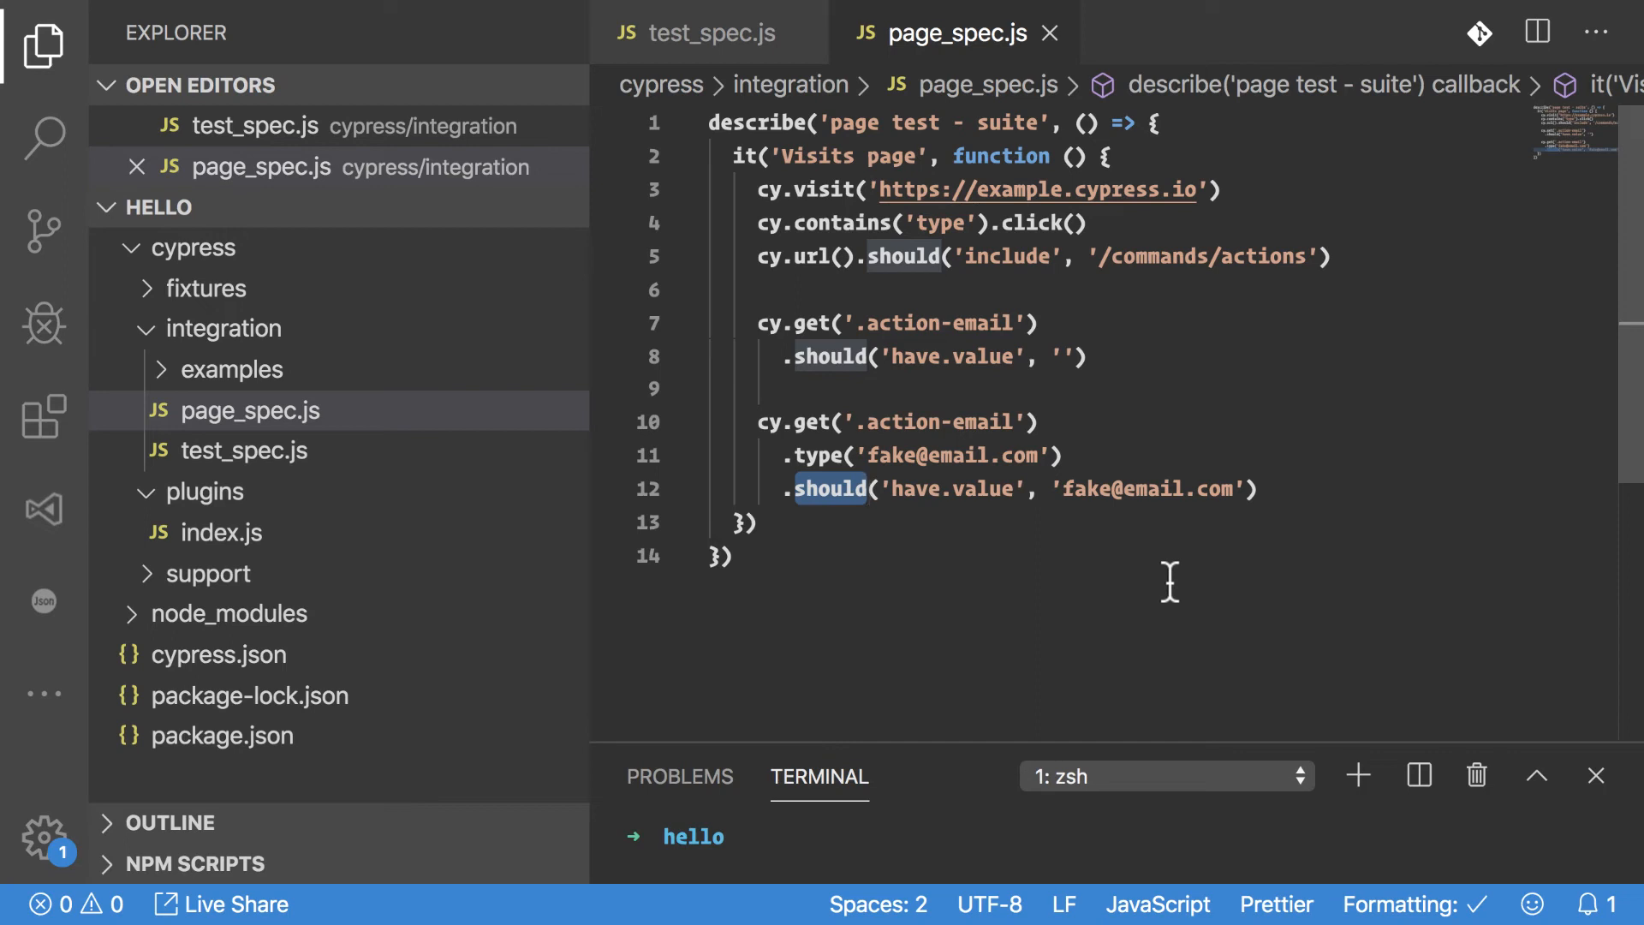
pyautogui.click(867, 489)
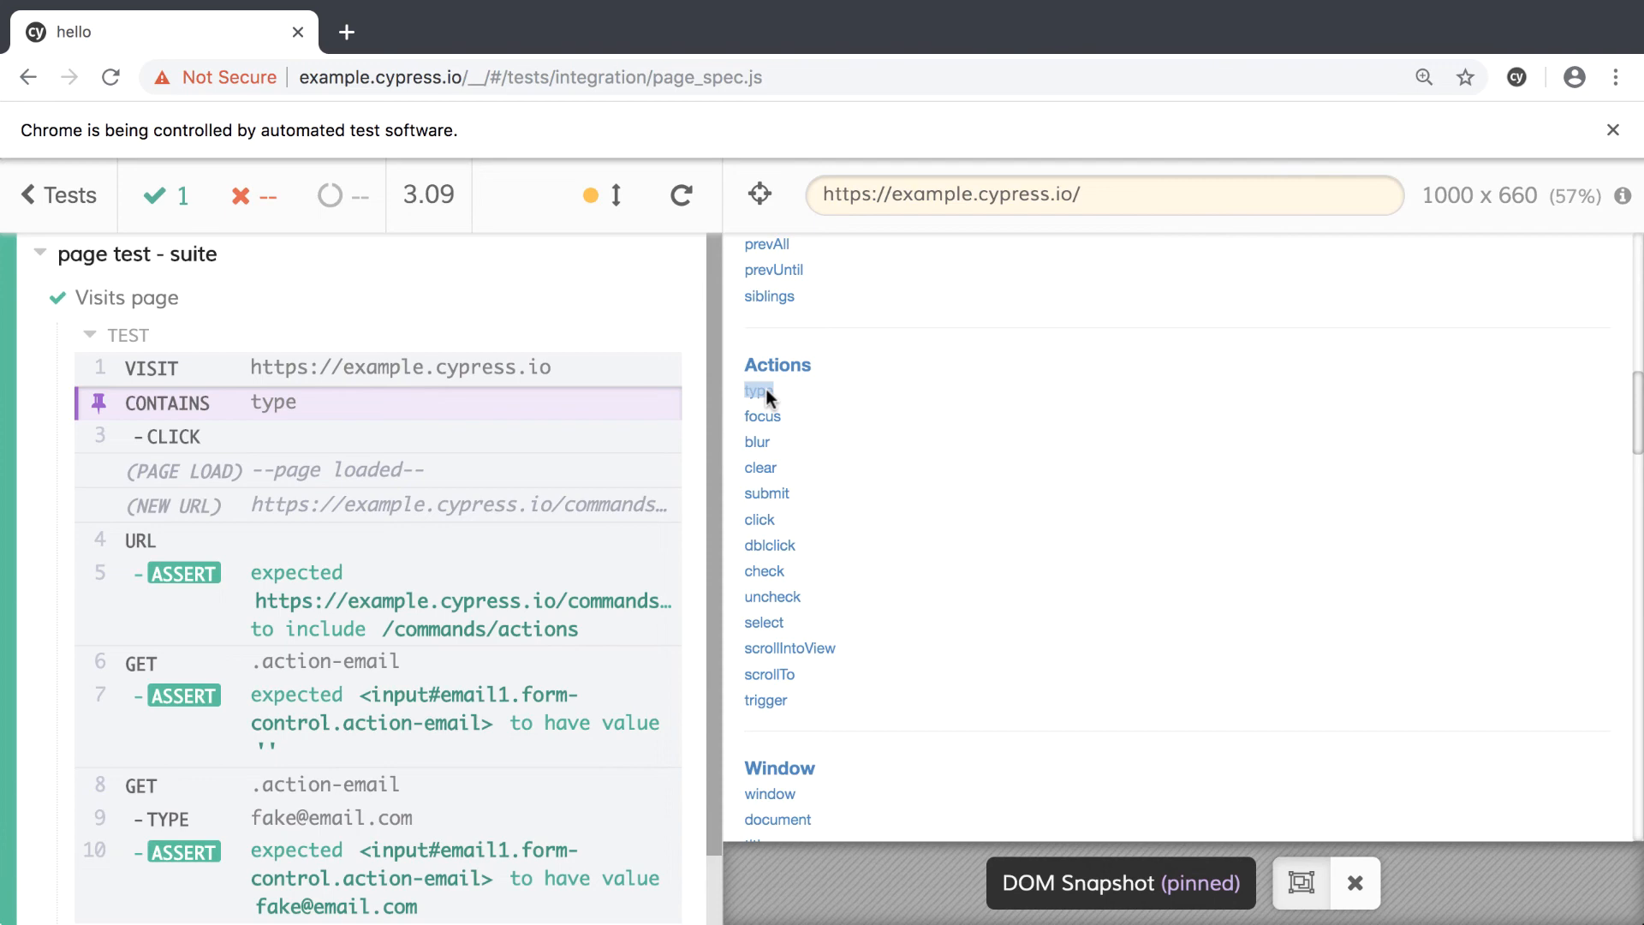
# Step: Pin the URL assertion's DOM snapshot after page_spec.js passes
pyautogui.click(168, 437)
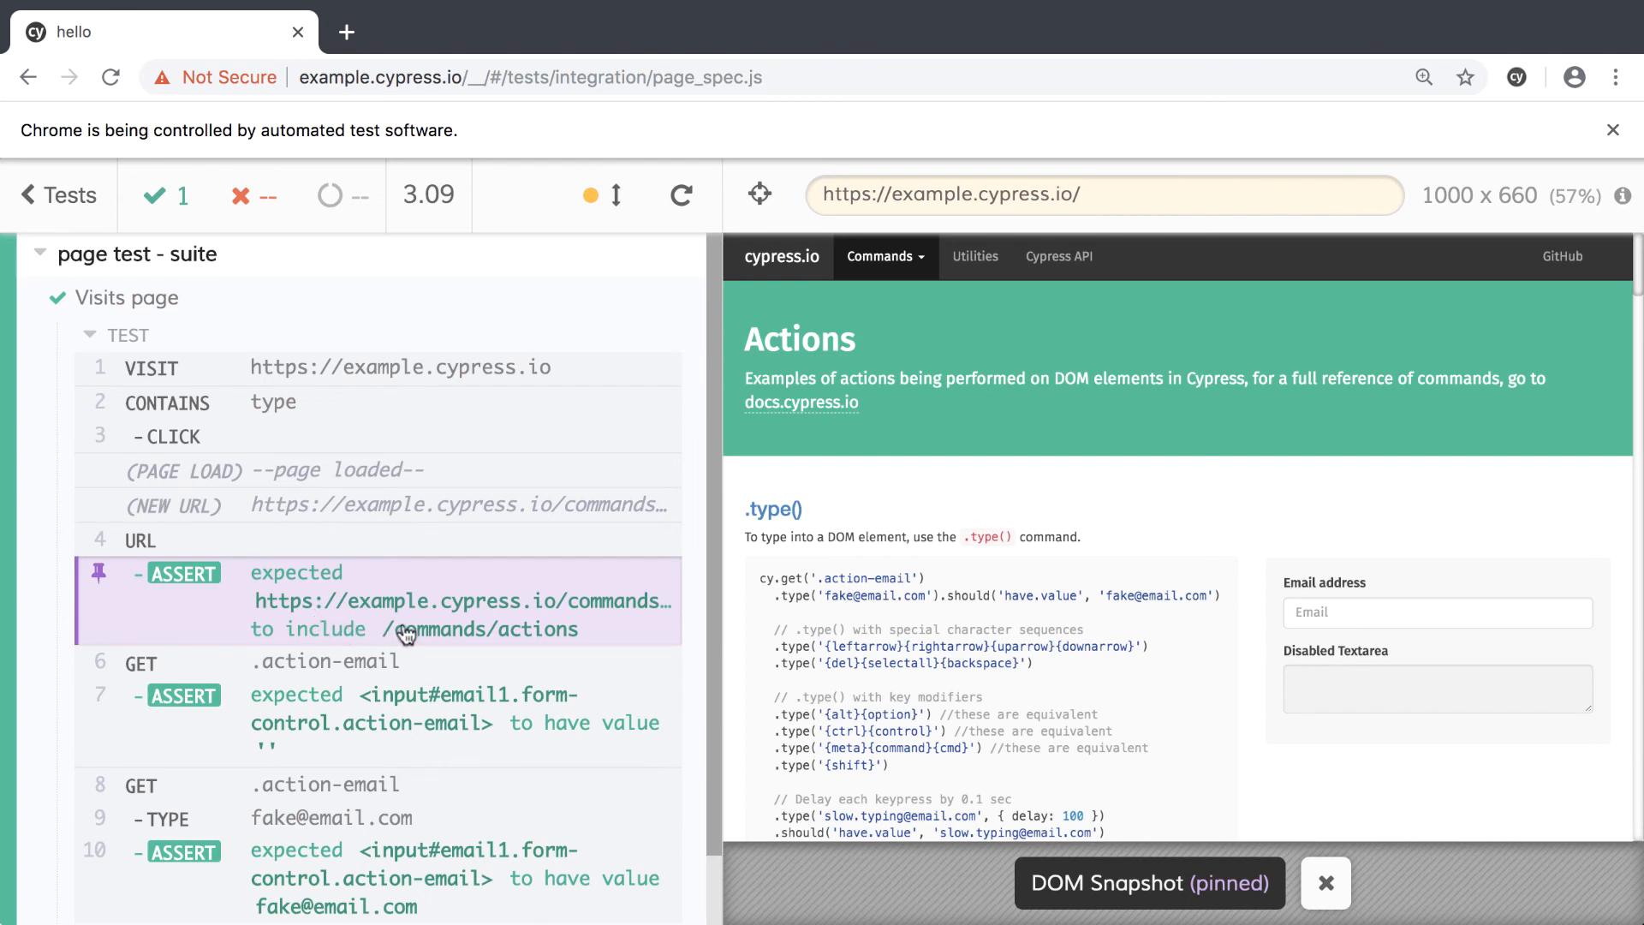
pyautogui.moveTo(446, 639)
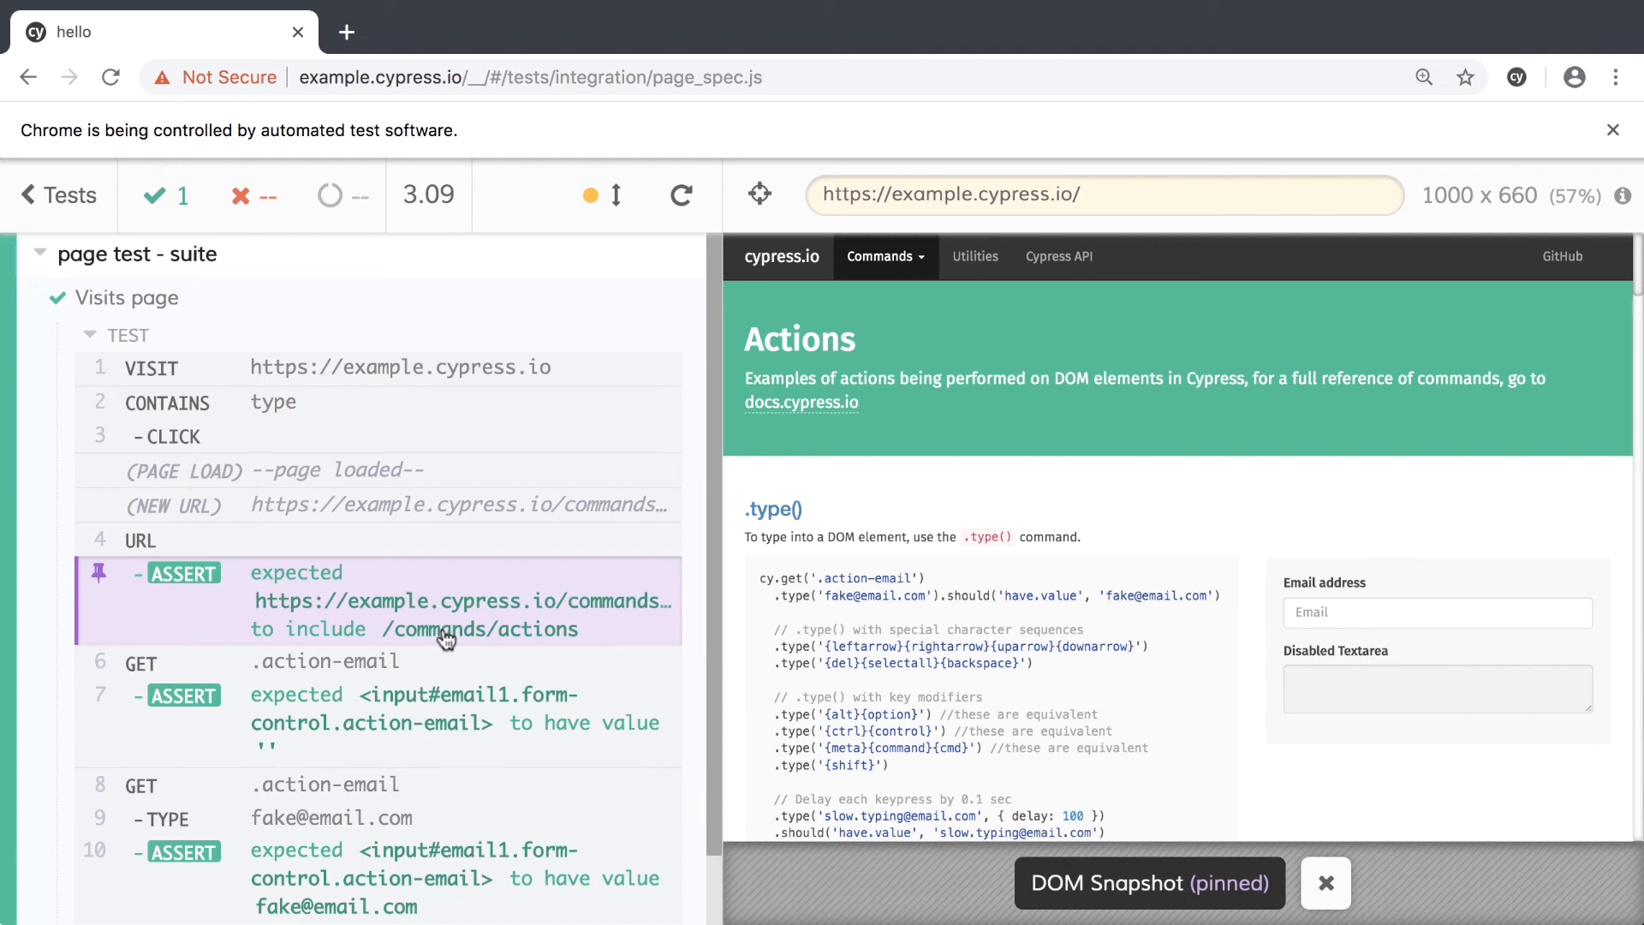
pyautogui.moveTo(437, 684)
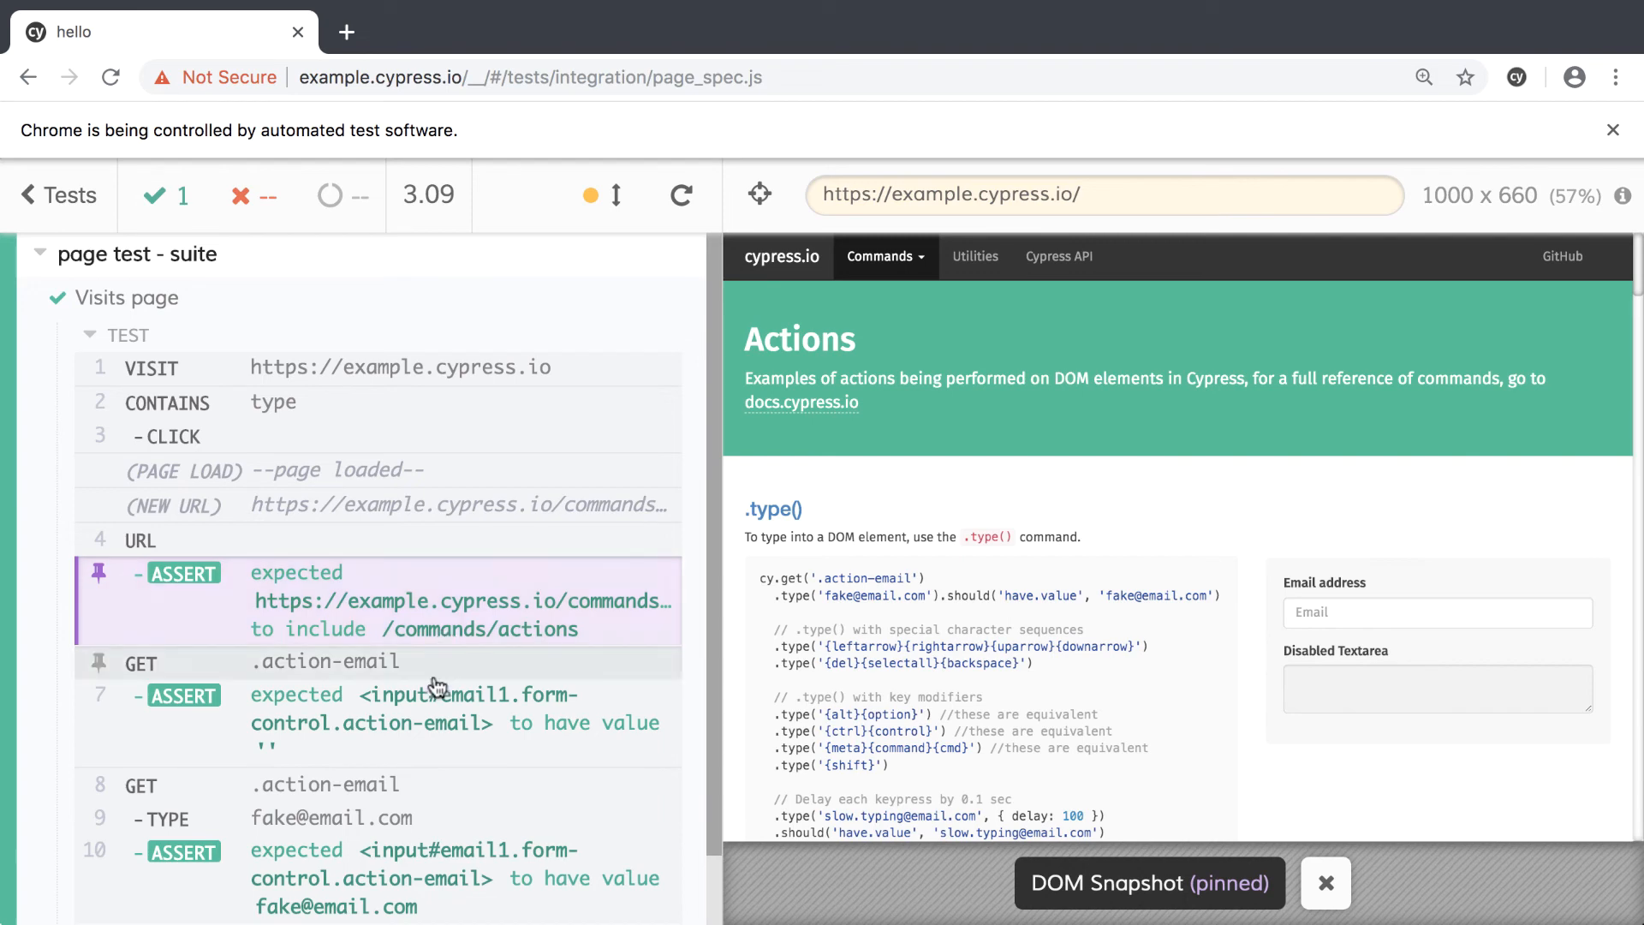